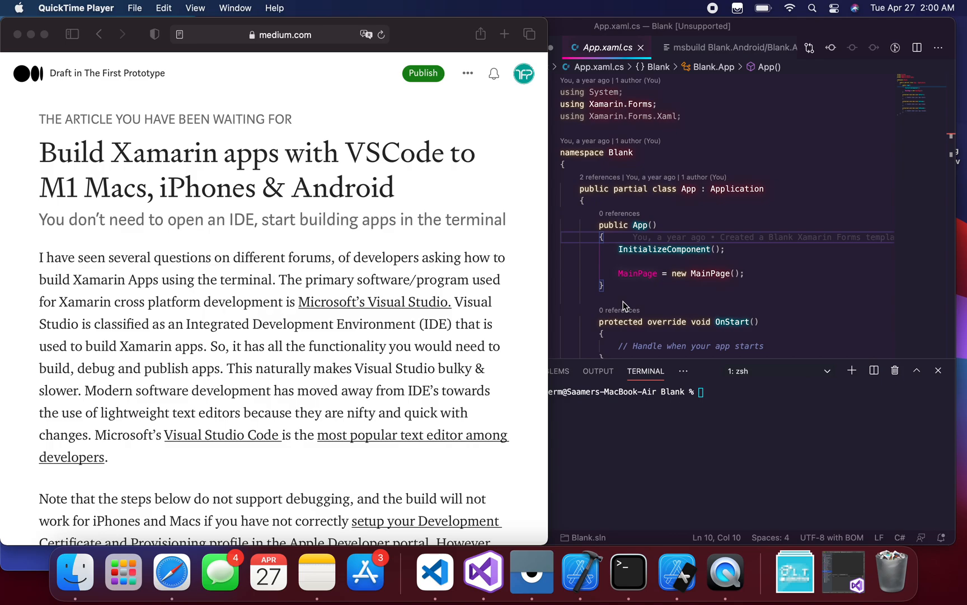
{"action": "mouse_move", "coordinate": [585, 279]}
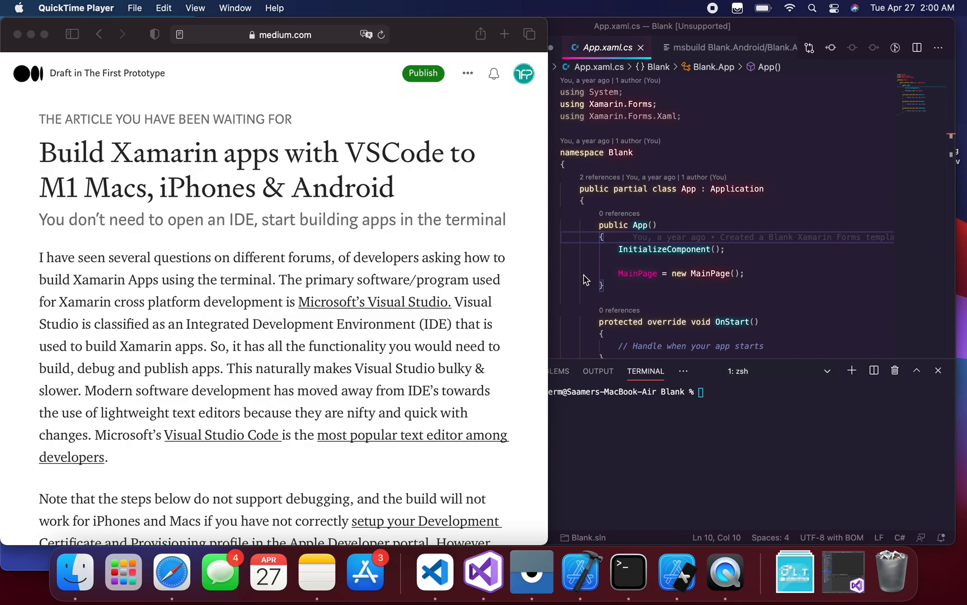
Step: Scroll the Medium draft down to 'Steps to Build & Deploy to Android with VS Code'
{"action": "scroll", "scroll_direction": "down", "scroll_amount": 3}
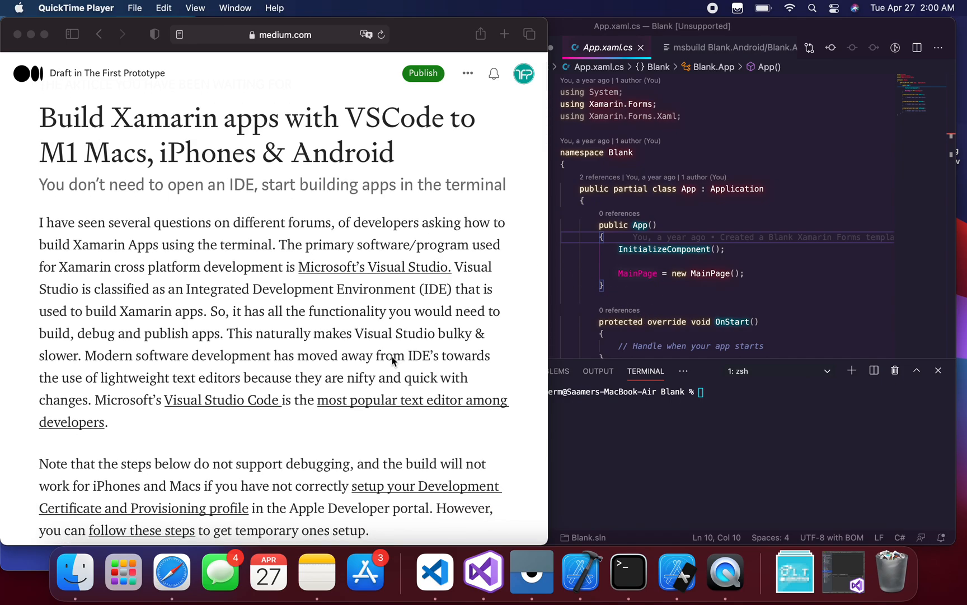
{"action": "scroll", "scroll_direction": "down", "scroll_amount": 3}
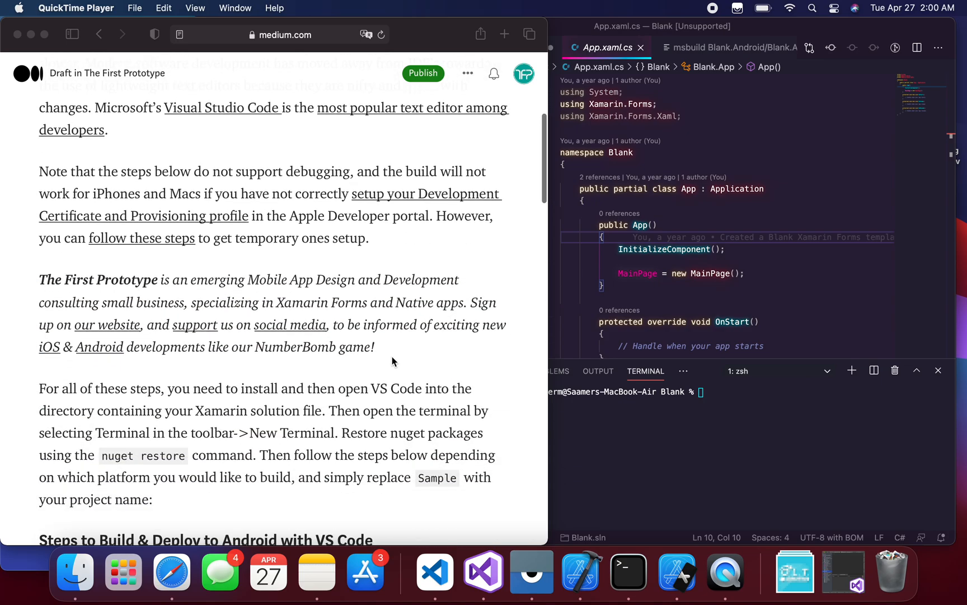
{"action": "scroll", "scroll_direction": "down", "scroll_amount": 3}
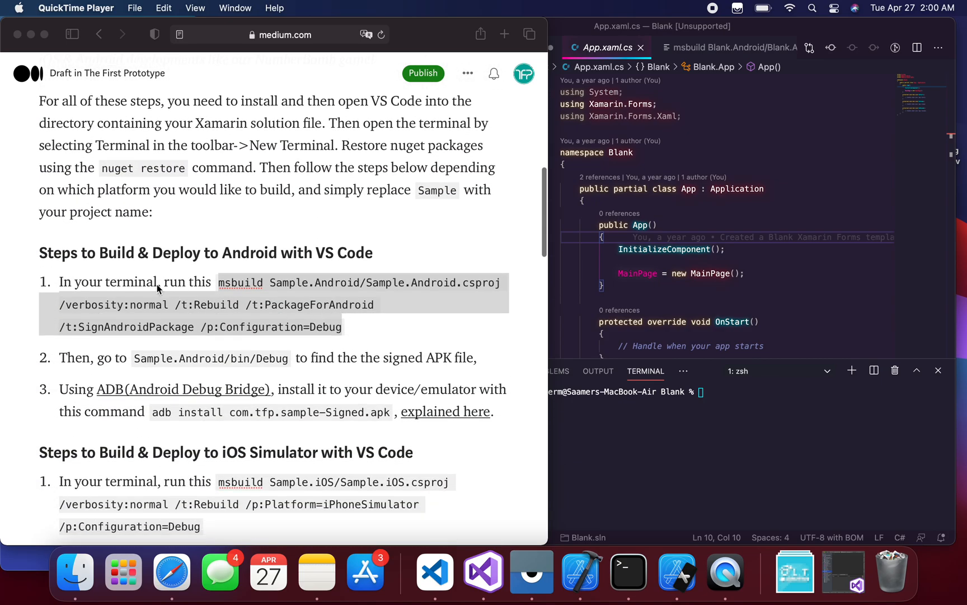
{"action": "mouse_move", "coordinate": [173, 173]}
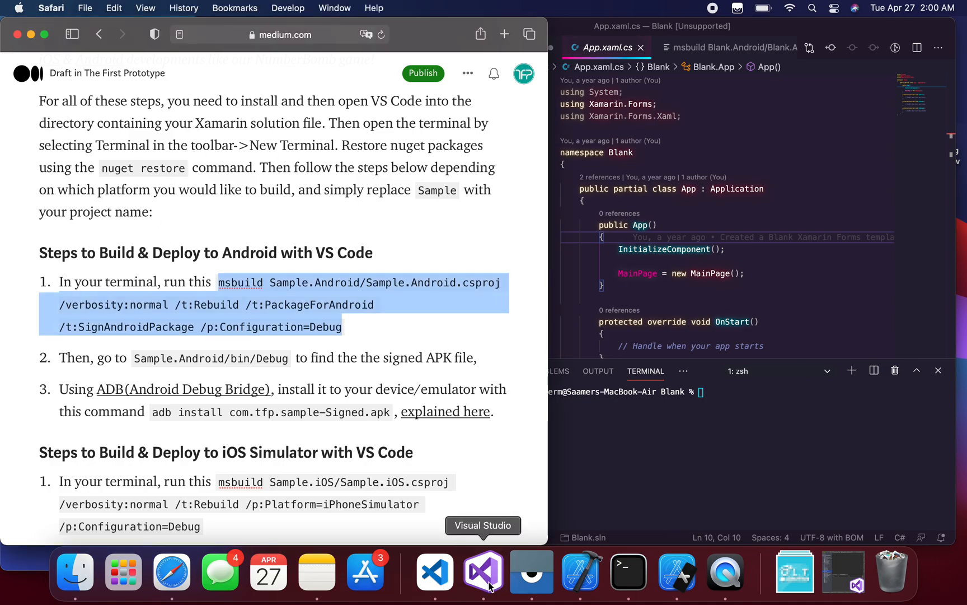
Step: Bring Visual Studio forward showing the Blank solution's shared, Android and iOS projects
{"action": "left_click", "coordinate": [483, 571]}
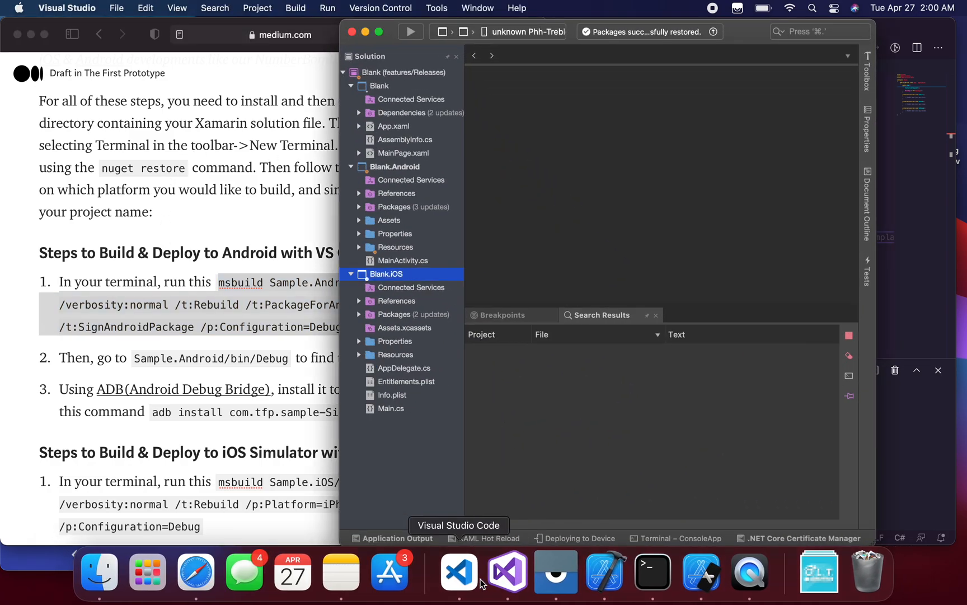
{"action": "mouse_move", "coordinate": [480, 310]}
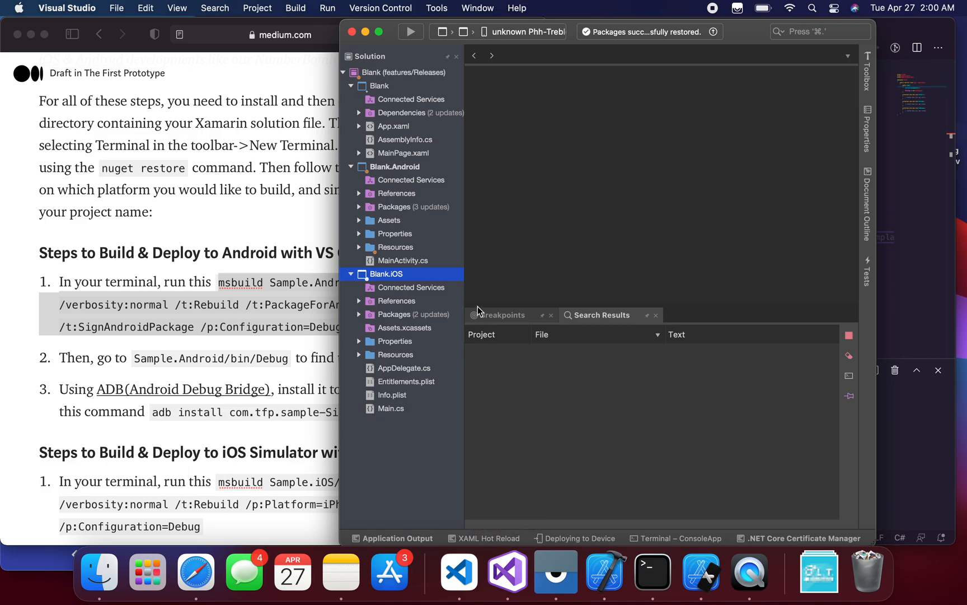
{"action": "mouse_move", "coordinate": [386, 110]}
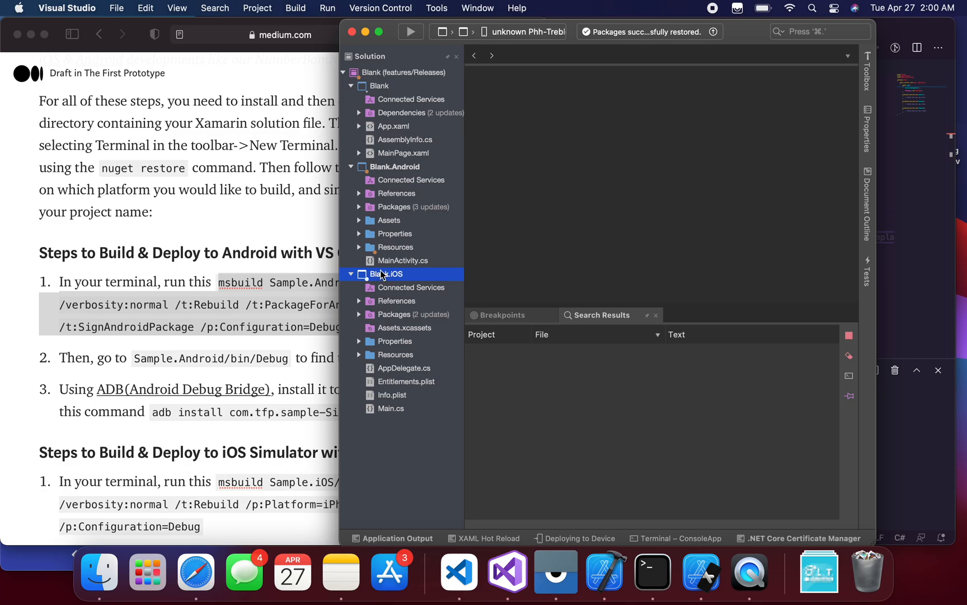
{"action": "mouse_move", "coordinate": [381, 91]}
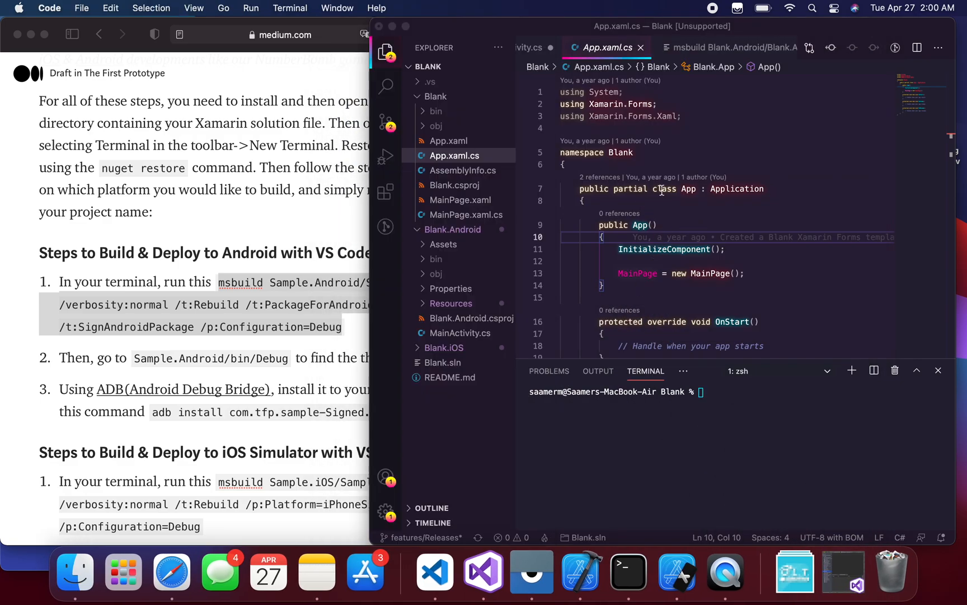
{"action": "left_click", "coordinate": [664, 189]}
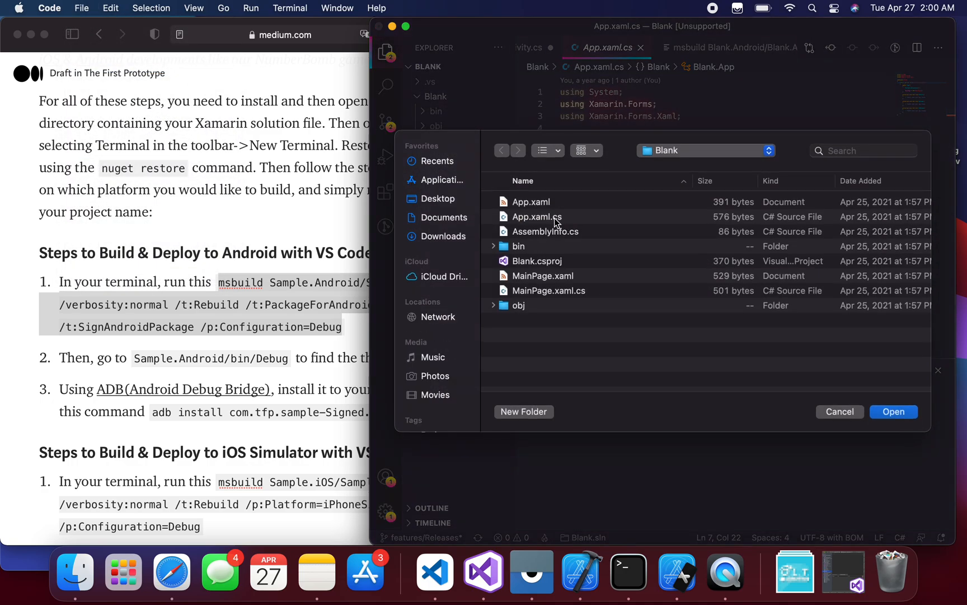
{"action": "left_click", "coordinate": [502, 150]}
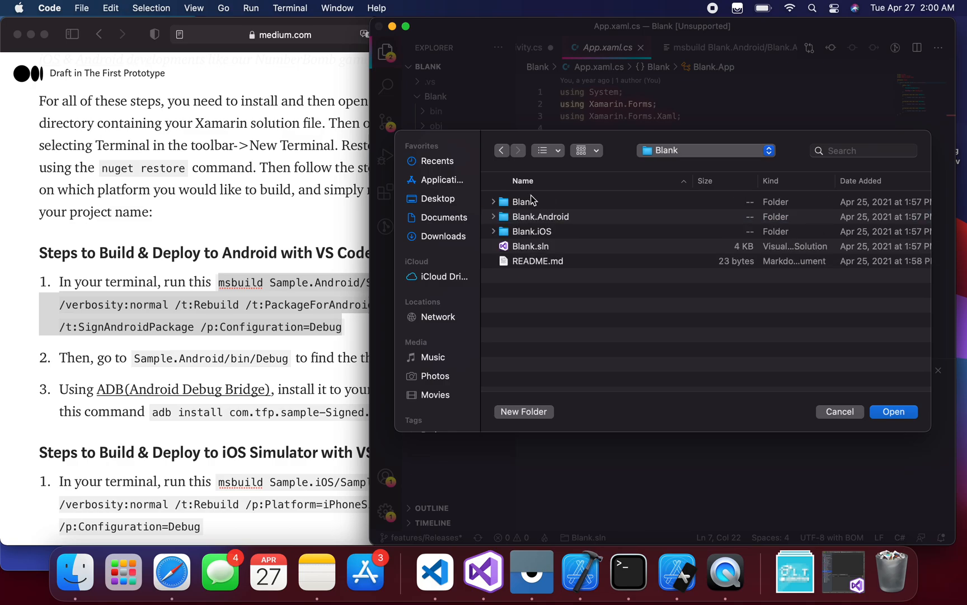
{"action": "left_click", "coordinate": [528, 246]}
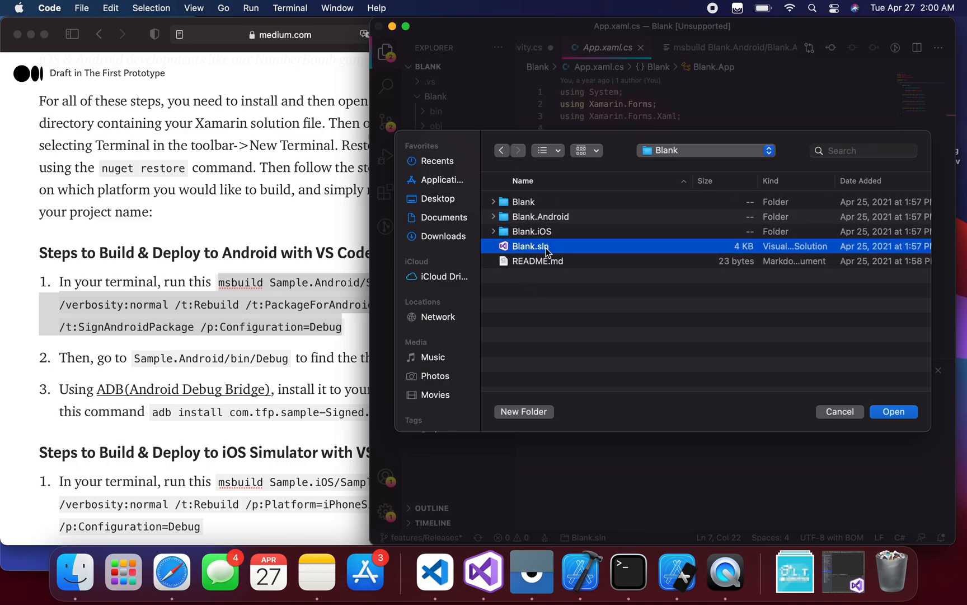
{"action": "mouse_move", "coordinate": [894, 411]}
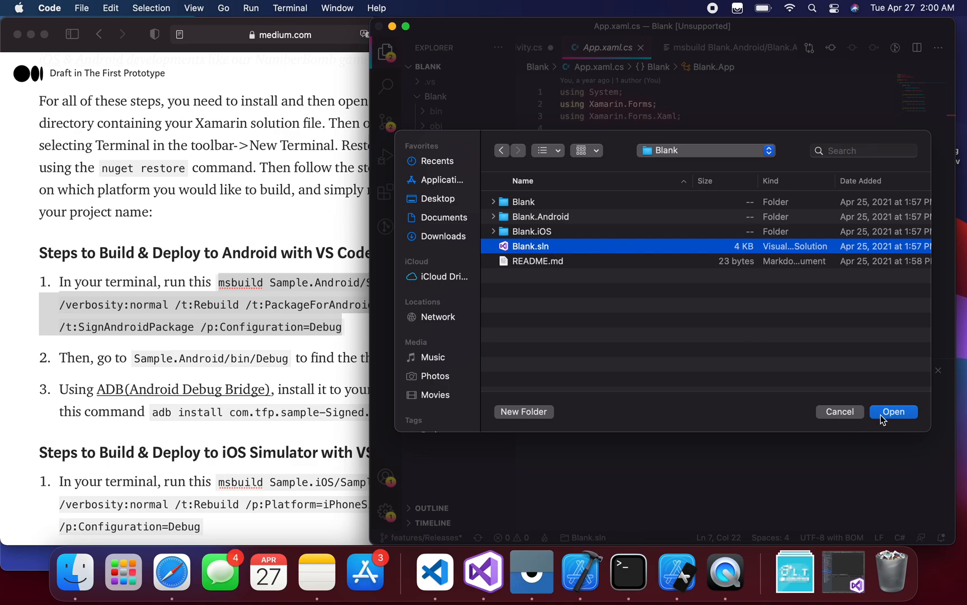
{"action": "left_click", "coordinate": [893, 412]}
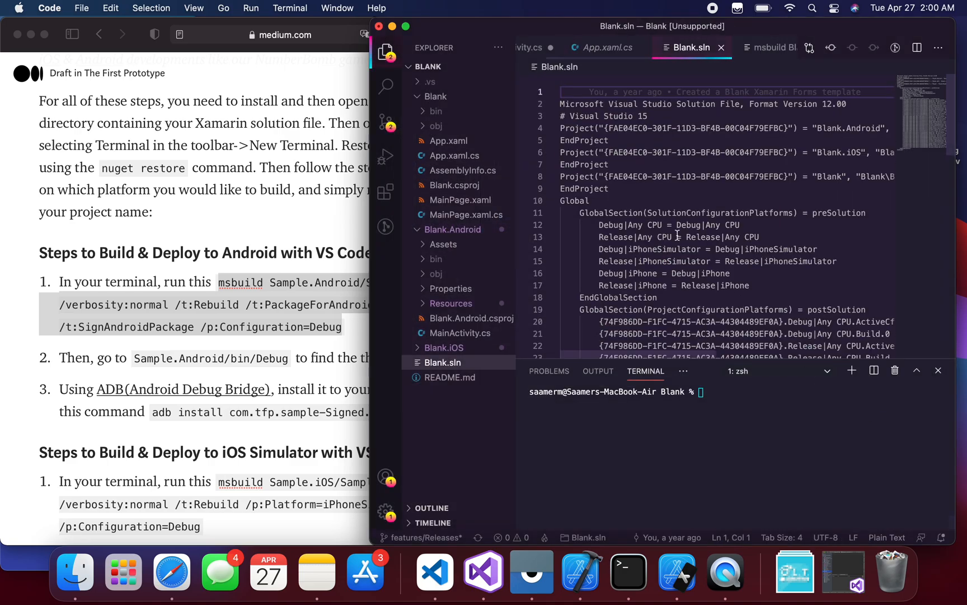
{"action": "left_click", "coordinate": [454, 155]}
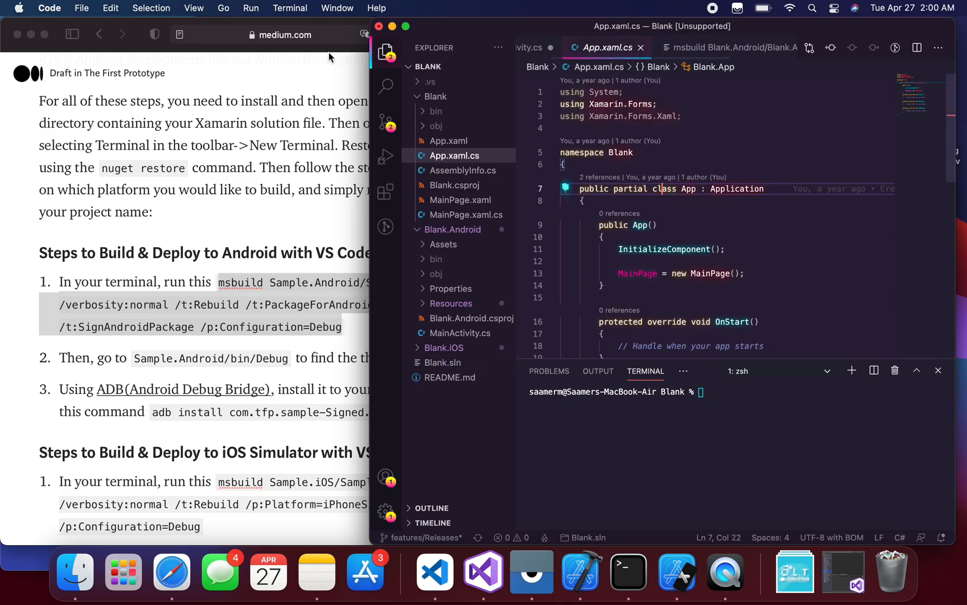
{"action": "left_click", "coordinate": [80, 8]}
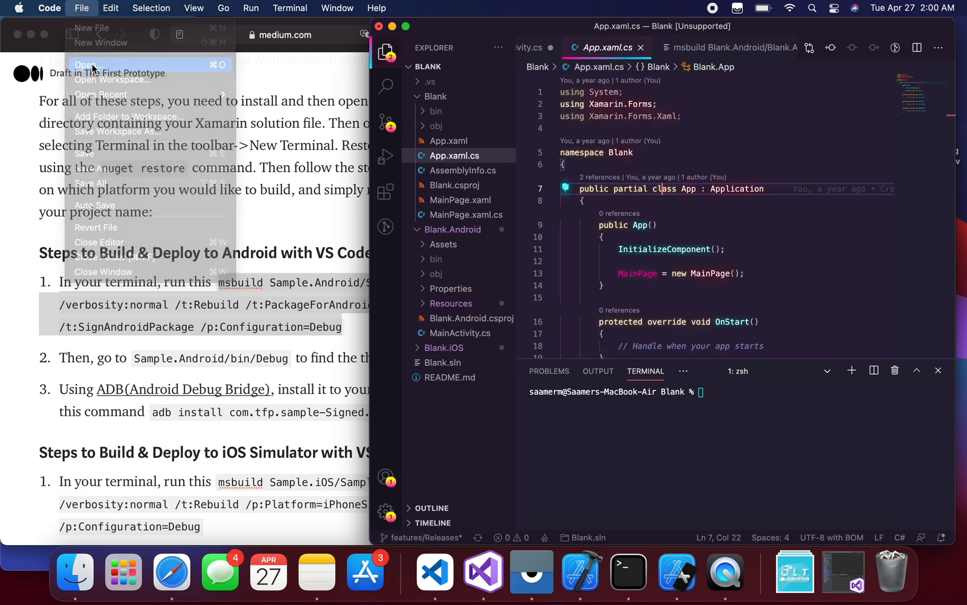
{"action": "left_click", "coordinate": [85, 64]}
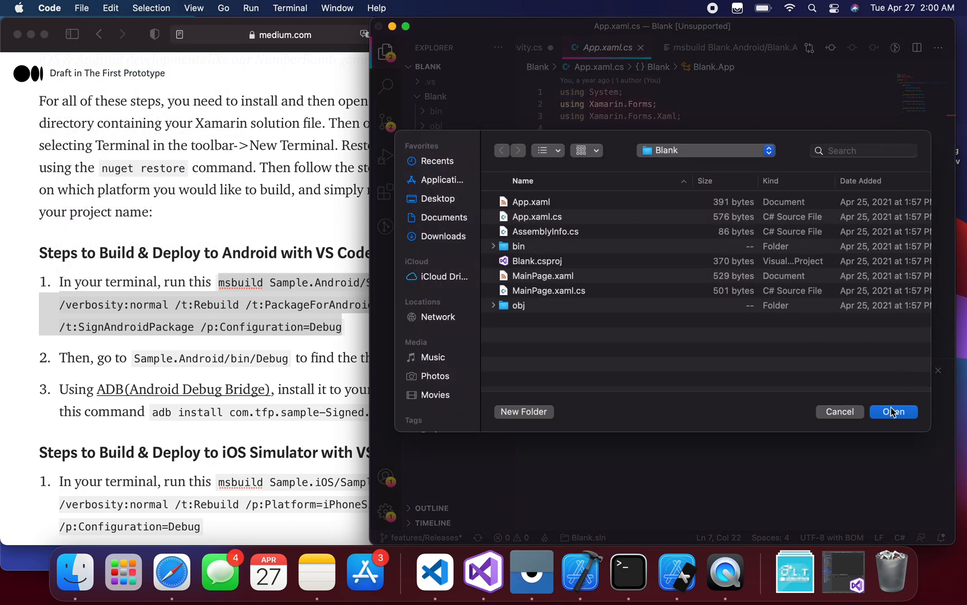
{"action": "left_click", "coordinate": [501, 150]}
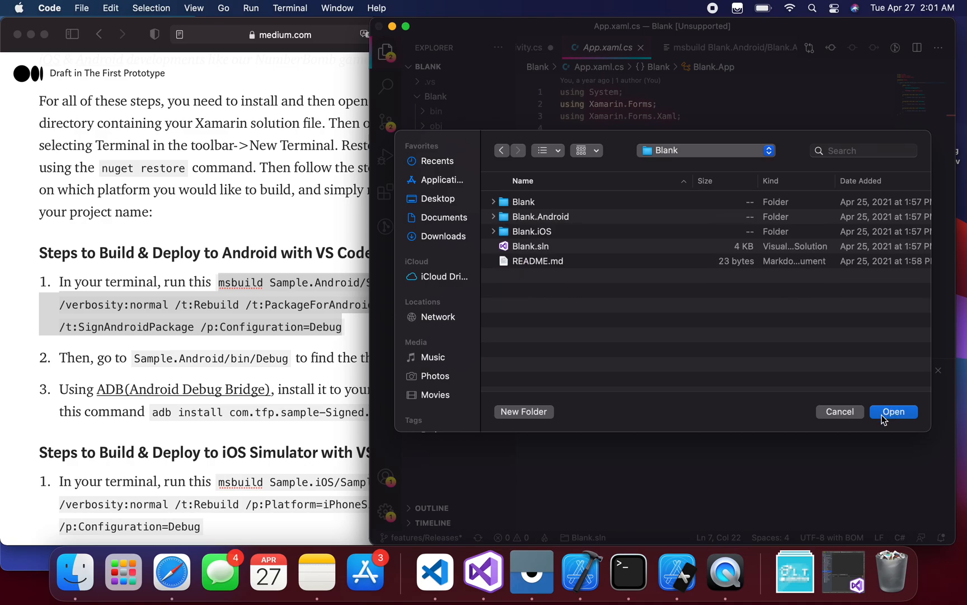
{"action": "left_click", "coordinate": [893, 412]}
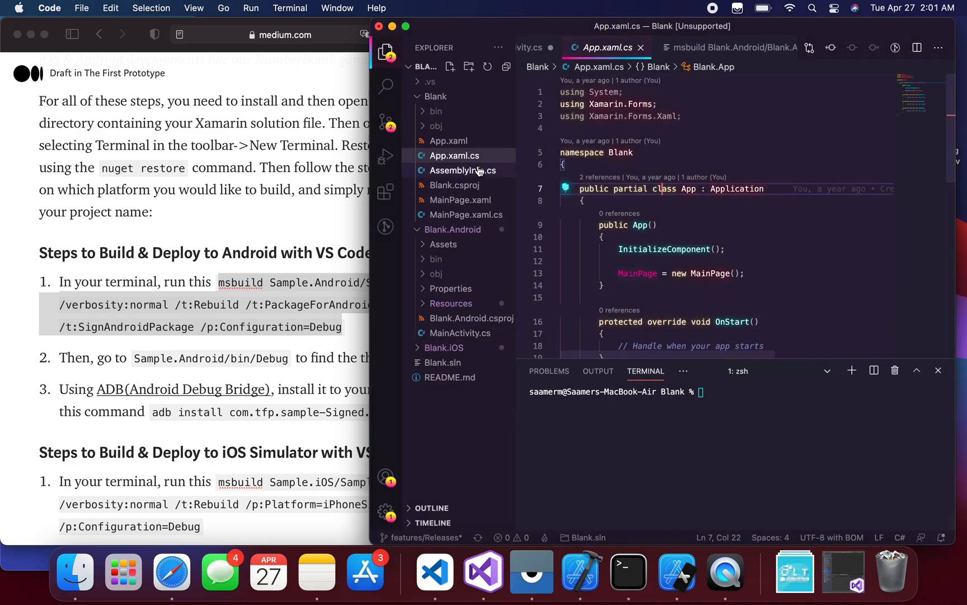
{"action": "mouse_move", "coordinate": [466, 214]}
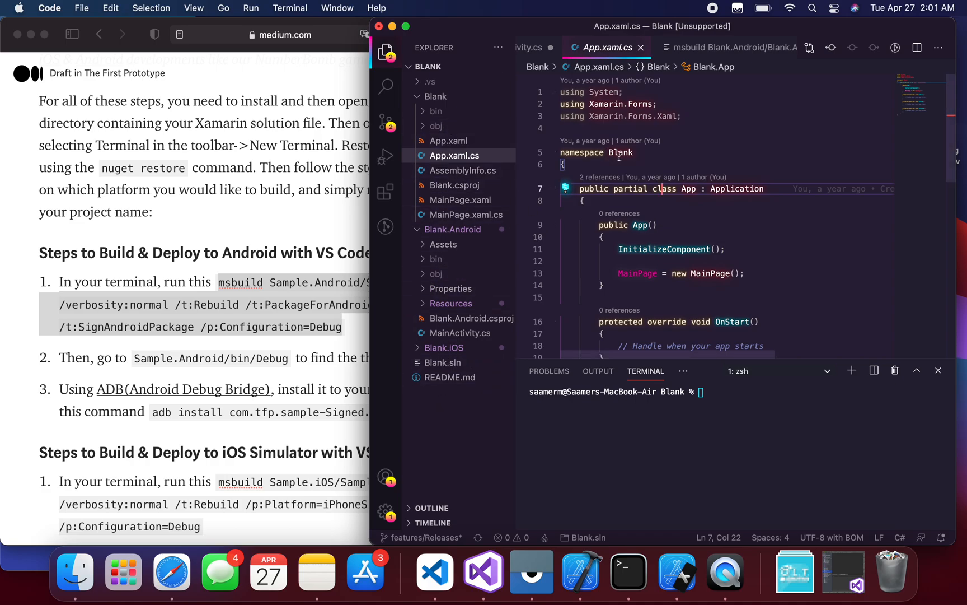
{"action": "mouse_move", "coordinate": [242, 285]}
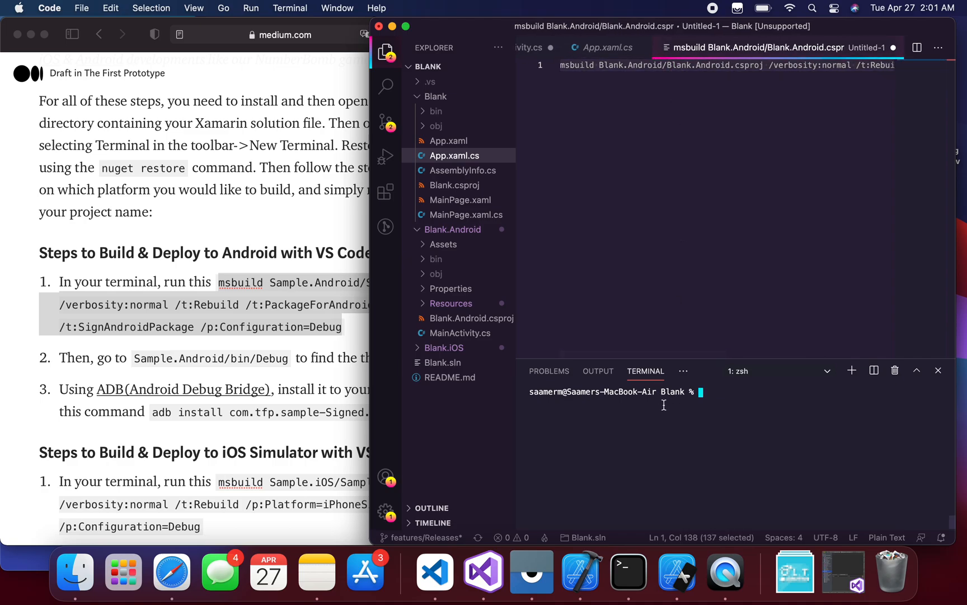
Step: Run the msbuild rebuild, package and sign command for Blank.Android in the terminal
{"action": "key", "text": "Return"}
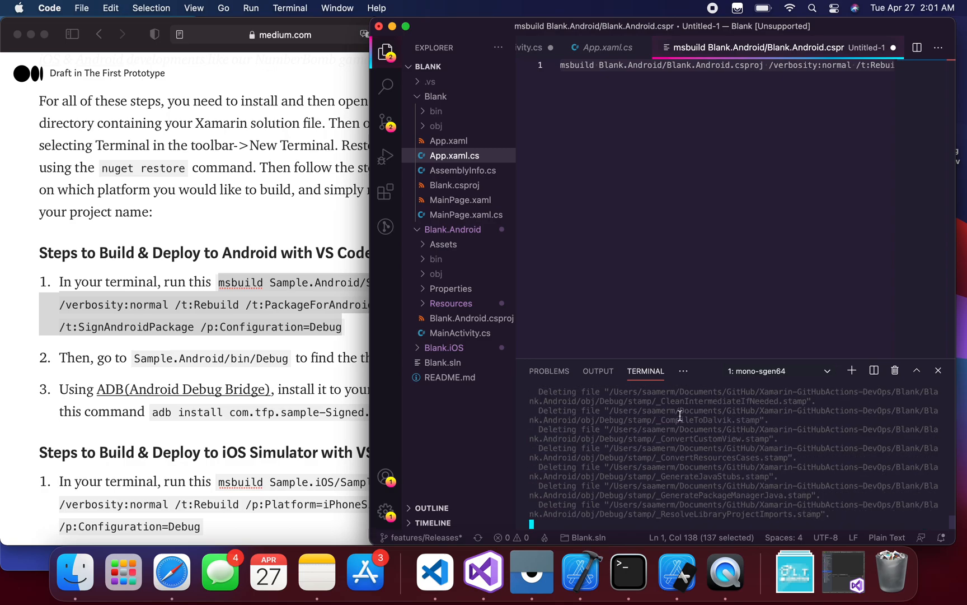
{"action": "left_click", "coordinate": [290, 8]}
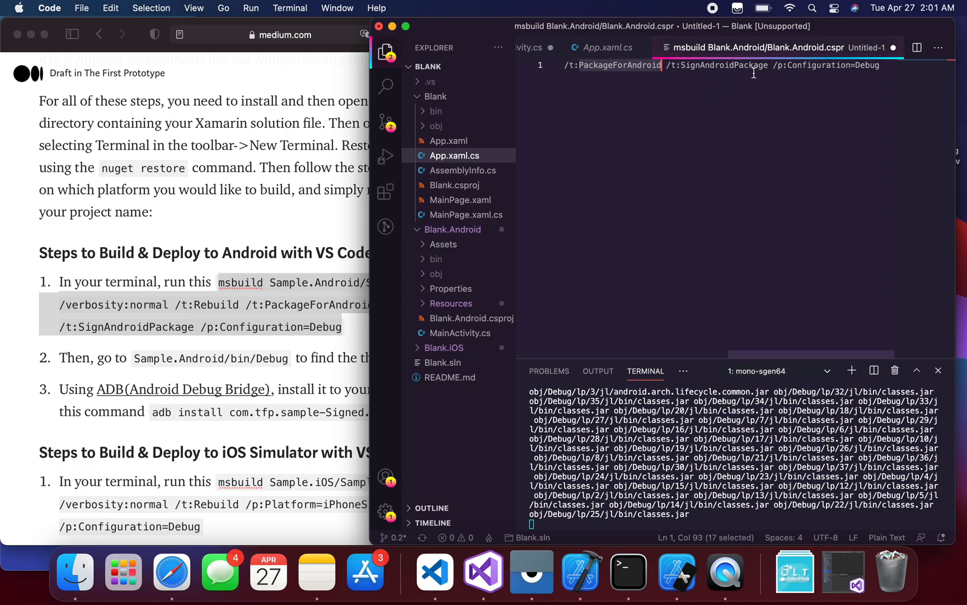
Step: Expand Blank.Android's bin output folder in Explorer while the Android build finishes
{"action": "left_click", "coordinate": [592, 268]}
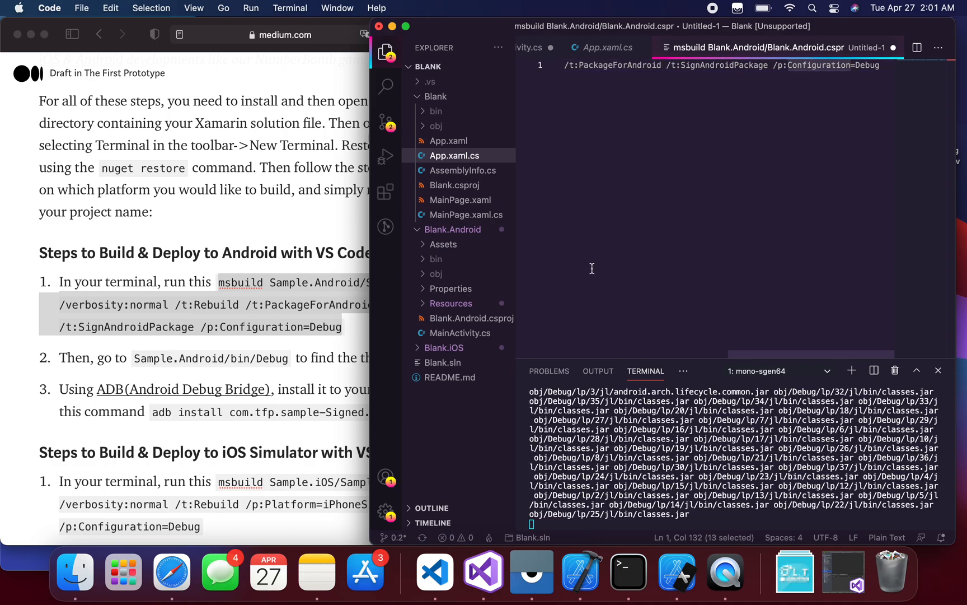
{"action": "mouse_move", "coordinate": [75, 567]}
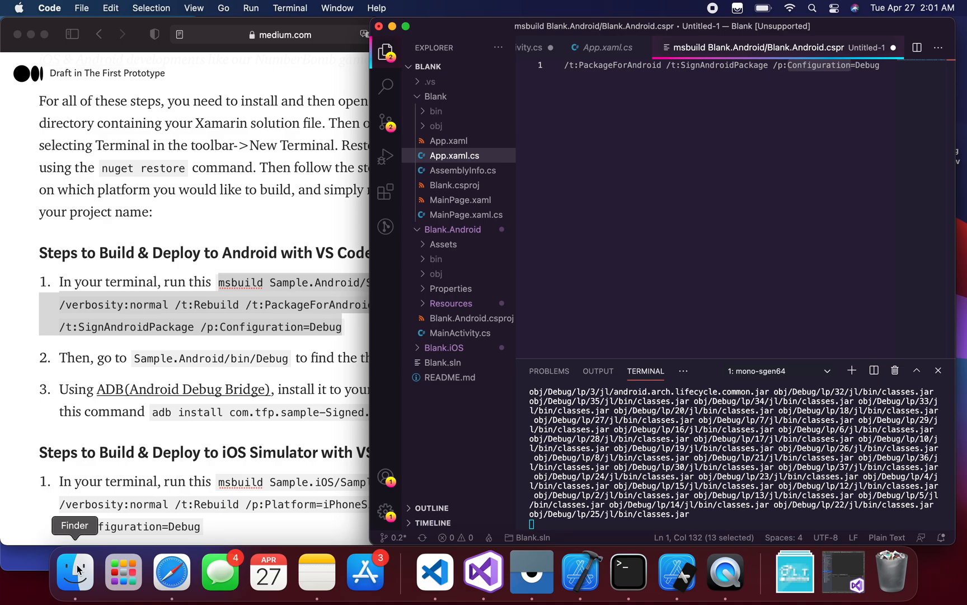
{"action": "mouse_move", "coordinate": [439, 140]}
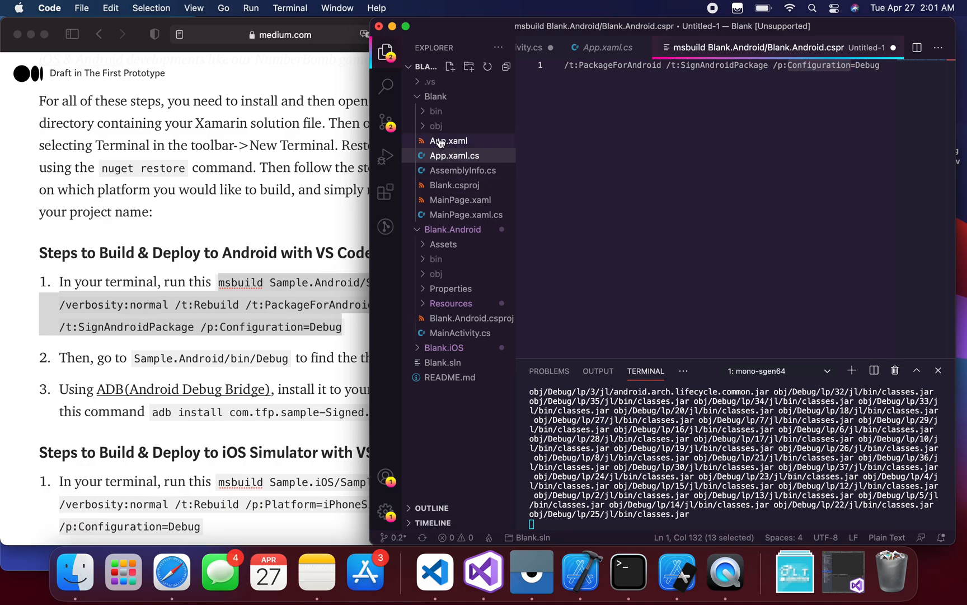
{"action": "mouse_move", "coordinate": [435, 259]}
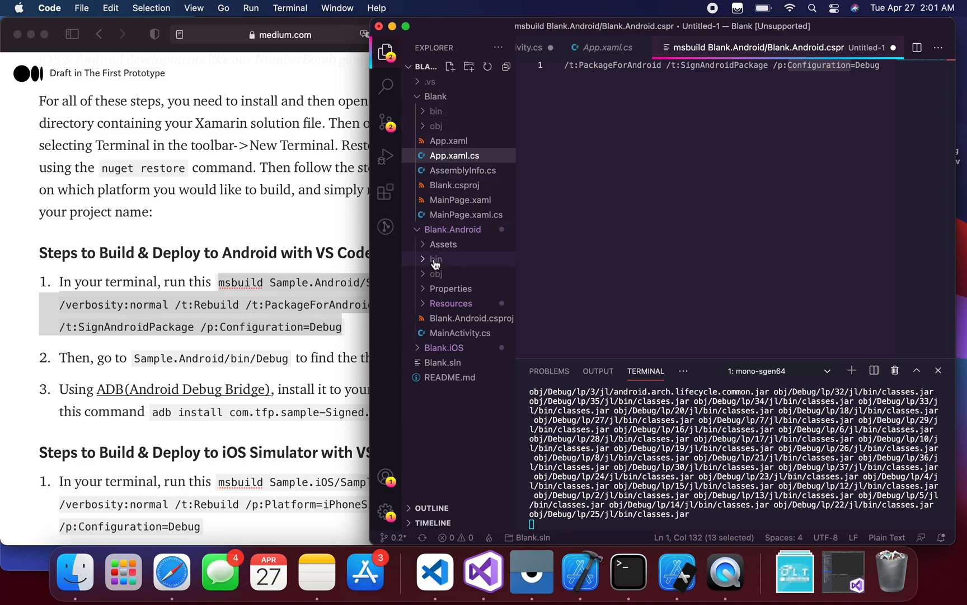
{"action": "mouse_move", "coordinate": [443, 243]}
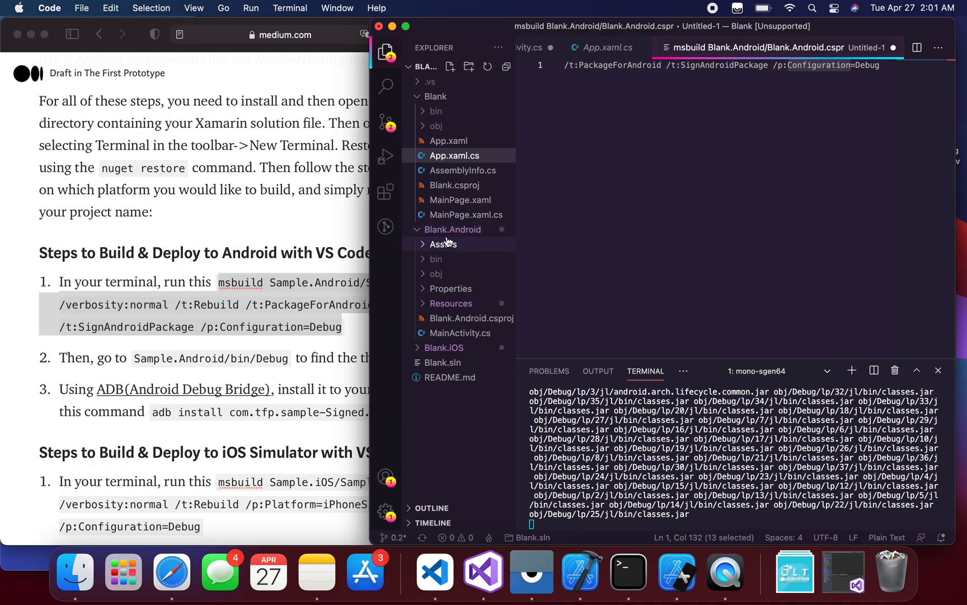
{"action": "mouse_move", "coordinate": [432, 259]}
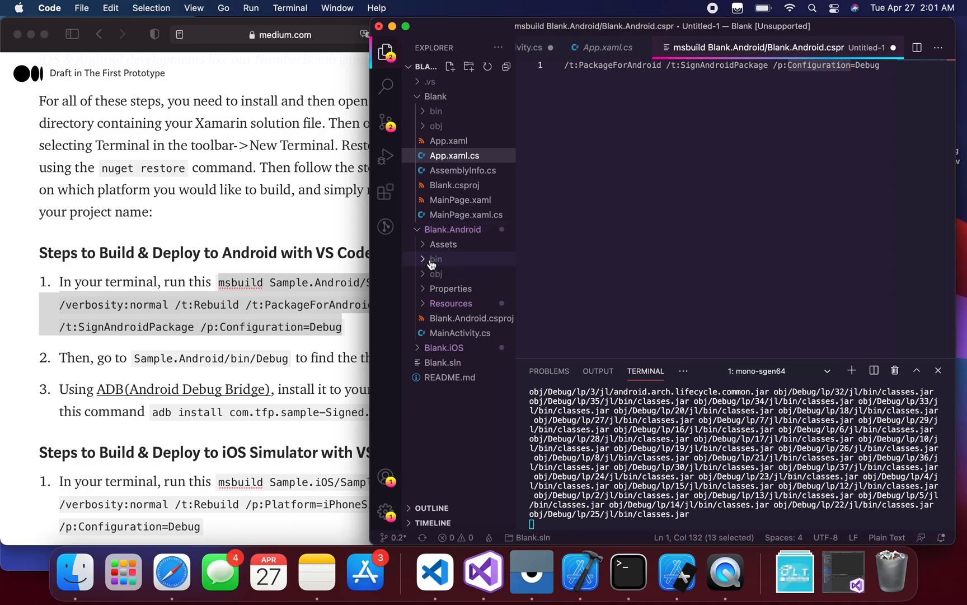
{"action": "left_click", "coordinate": [435, 258]}
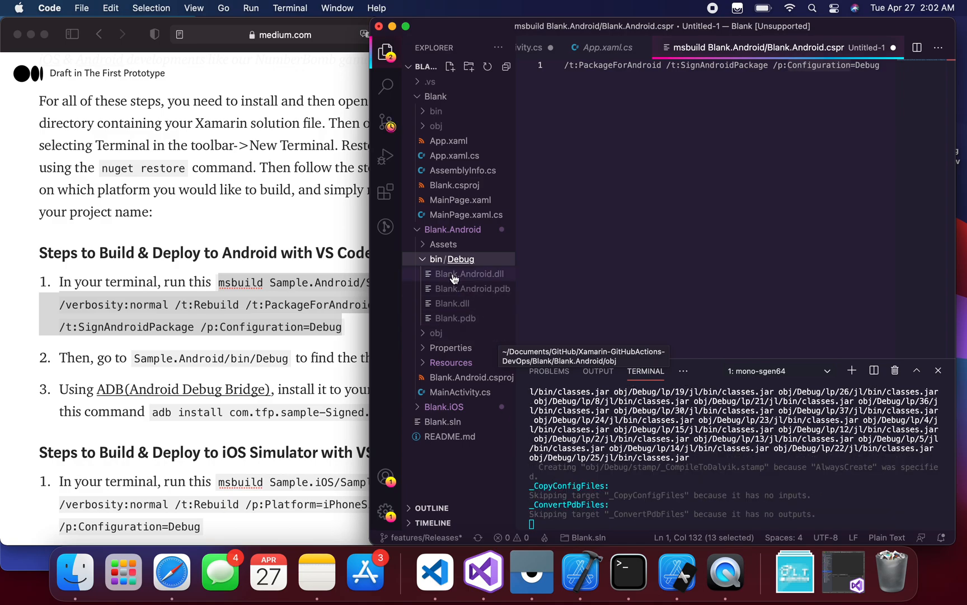
{"action": "mouse_move", "coordinate": [189, 406]}
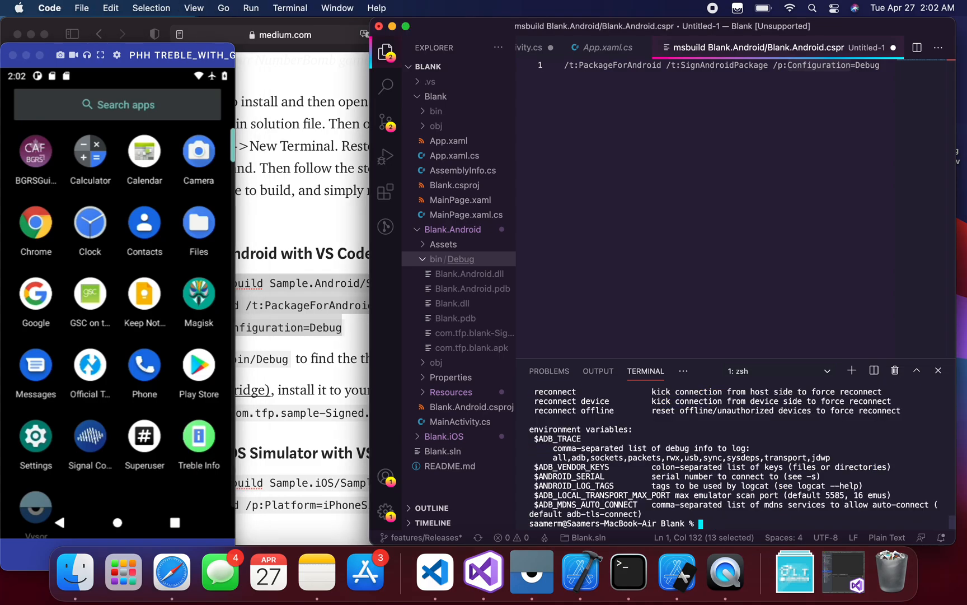
Step: Change the terminal into the Blank.Android/bin/Debug build folder
{"action": "type", "text": "ls"}
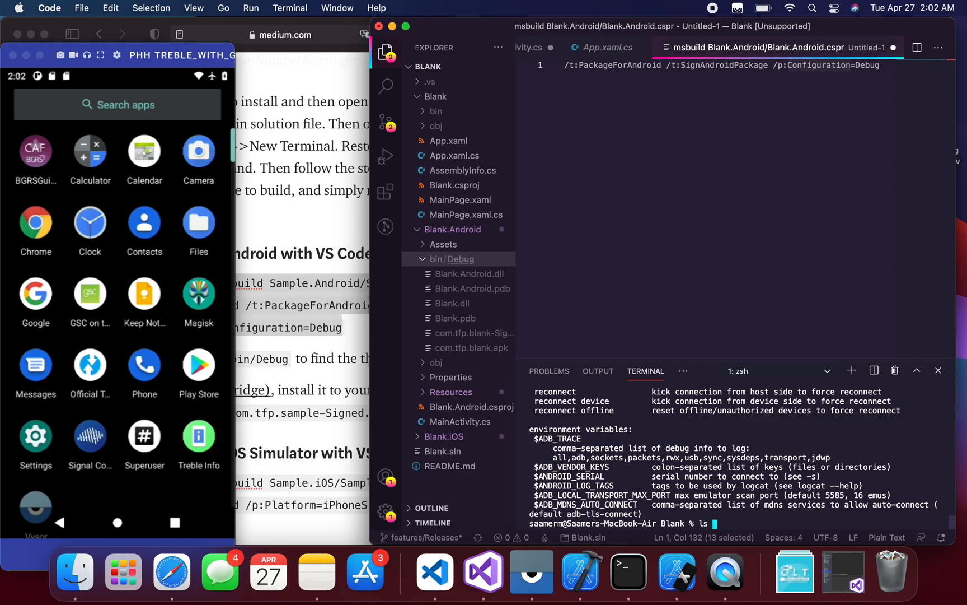
{"action": "type", "text": "cd"}
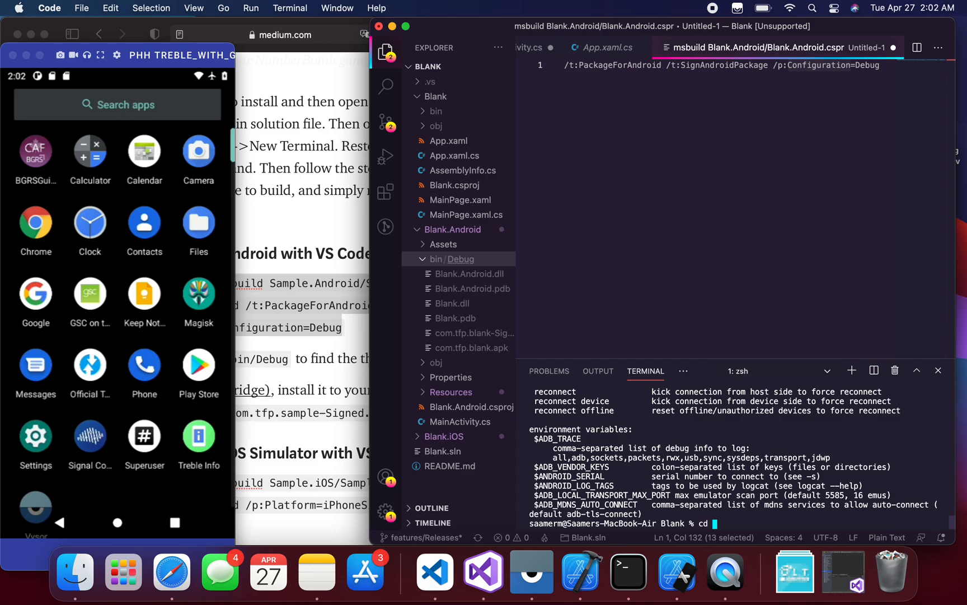
{"action": "type", "text": "bin"}
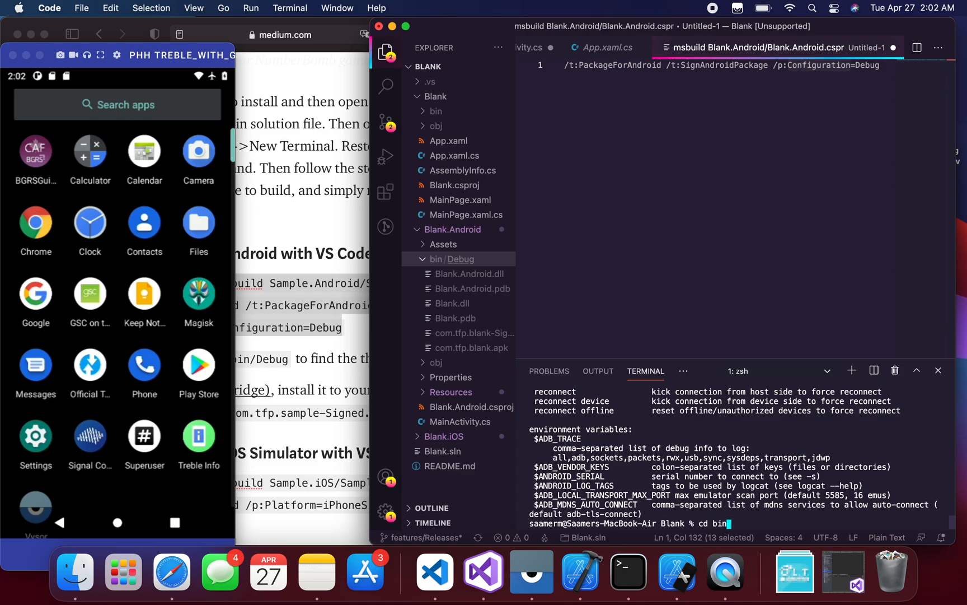
{"action": "key", "text": "BackSpace"}
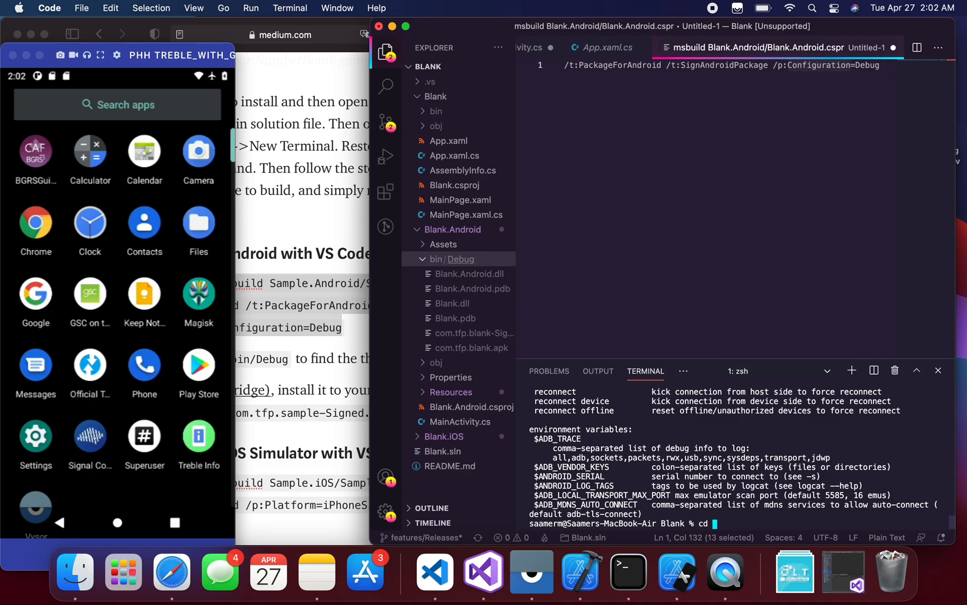
{"action": "type", "text": "Blank.Android/"}
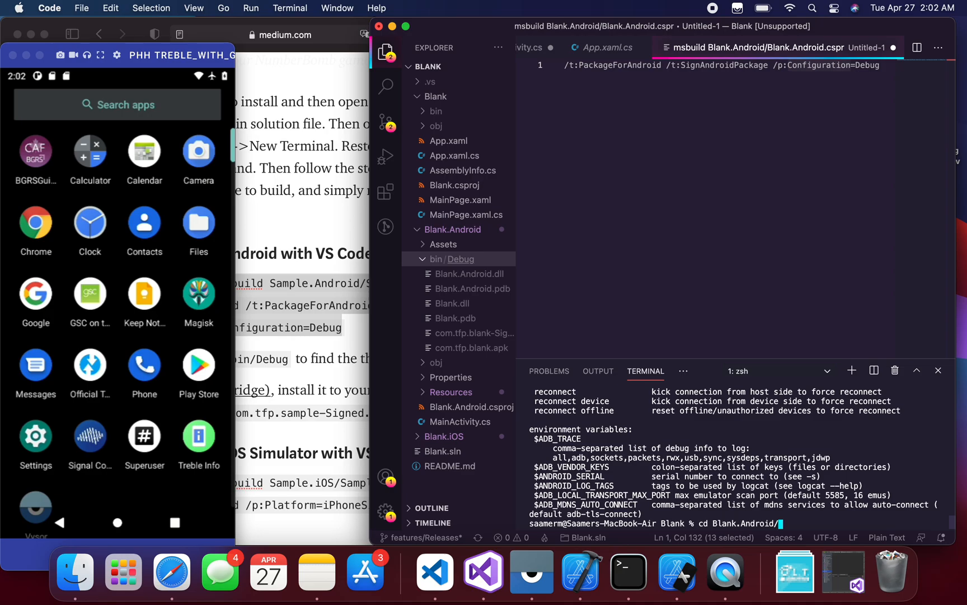
{"action": "type", "text": "bin/D"}
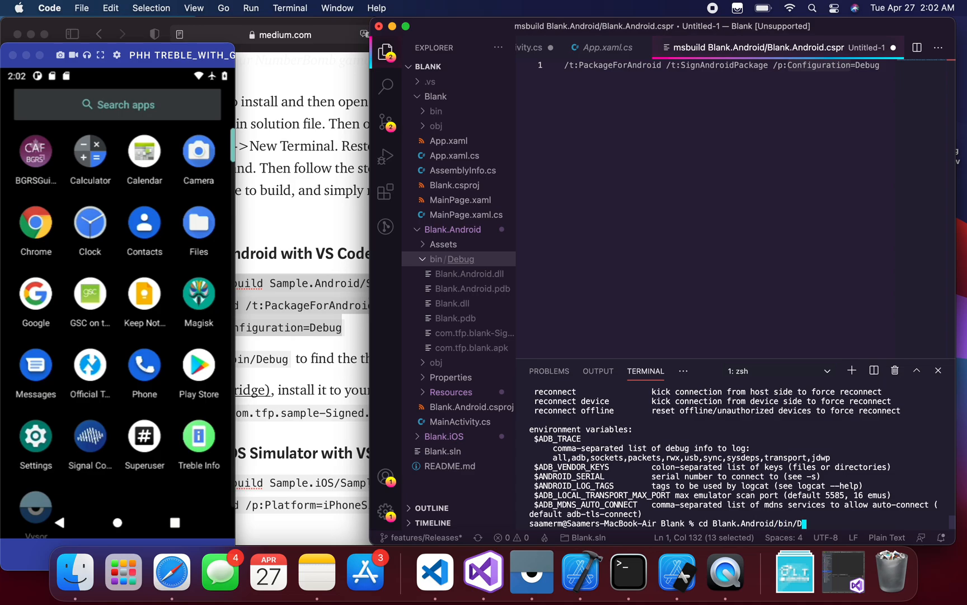
{"action": "key", "text": "Return"}
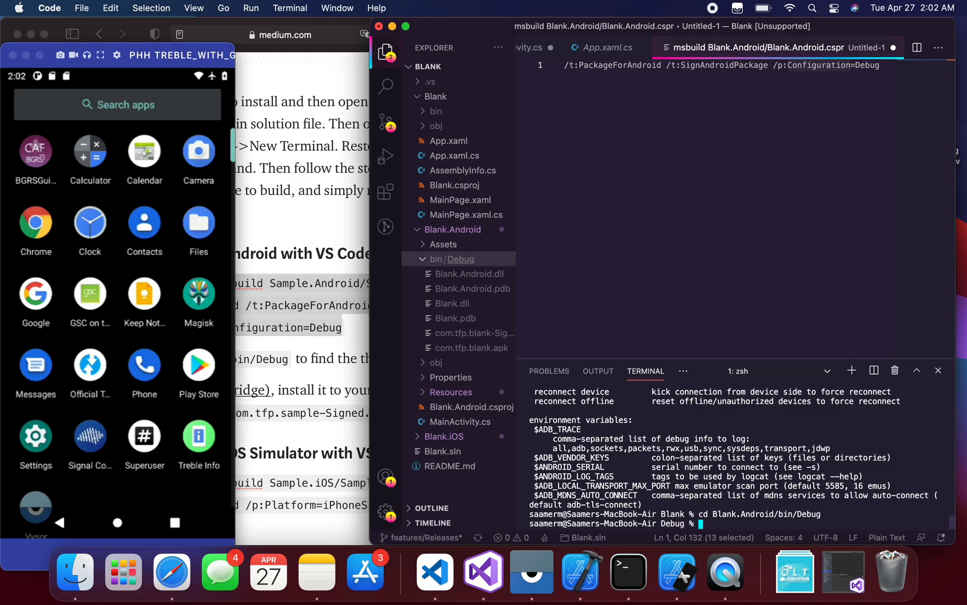
Step: Install com.tfp.blank-Signed.apk onto the connected Android device with adb install
{"action": "type", "text": "adb"}
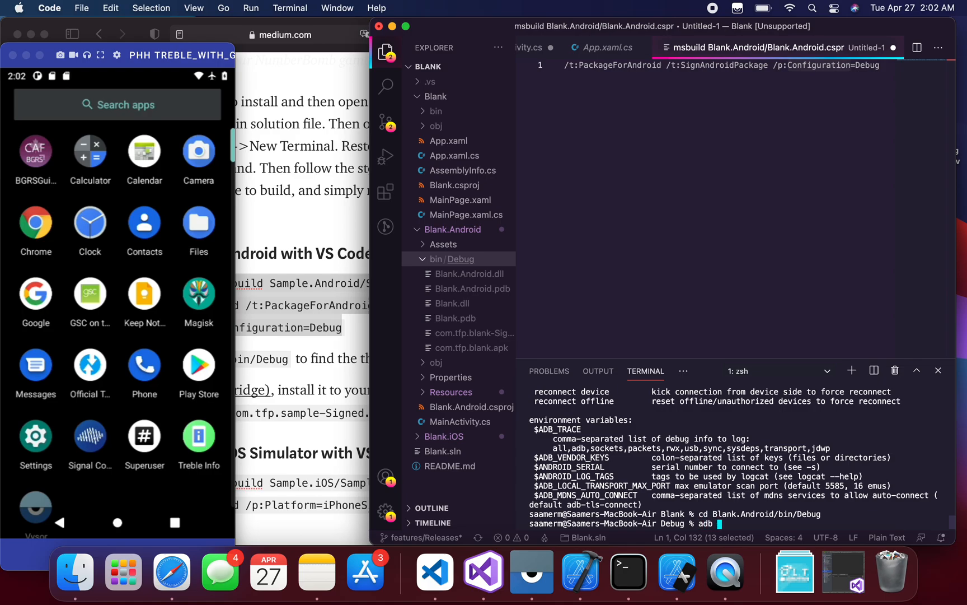
{"action": "type", "text": "install"}
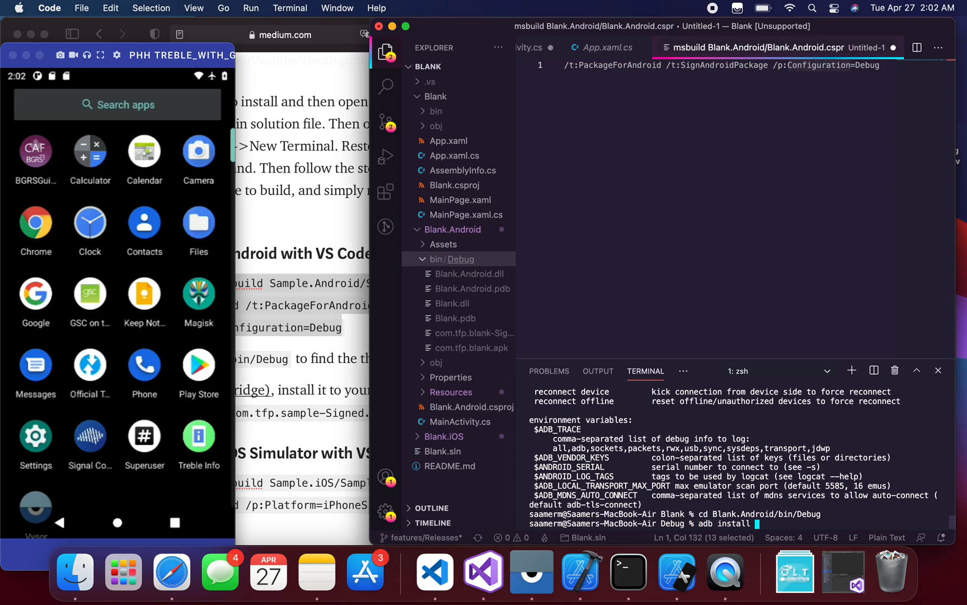
{"action": "type", "text": "com.tfp.blank"}
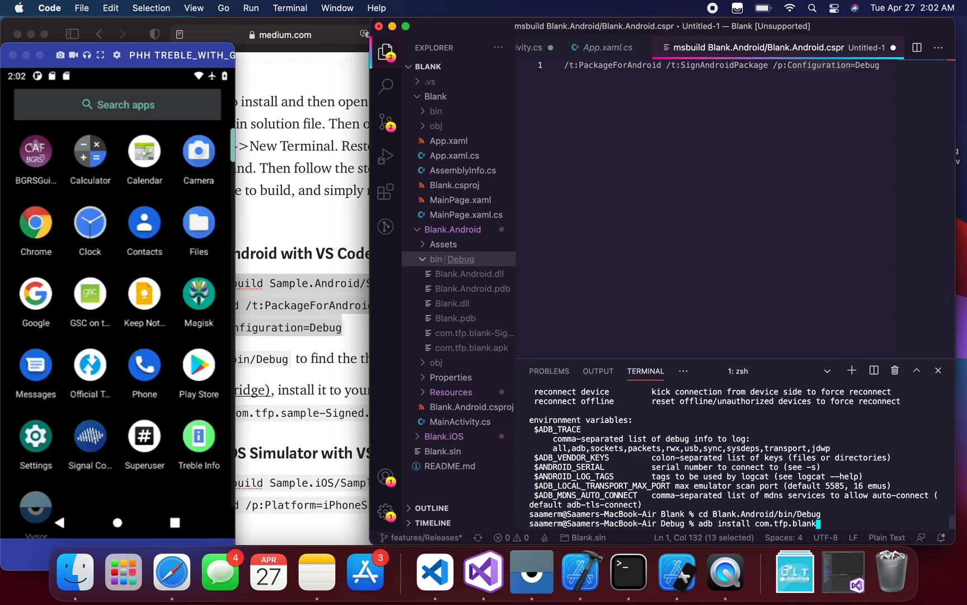
{"action": "type", "text": "-Signed.apk"}
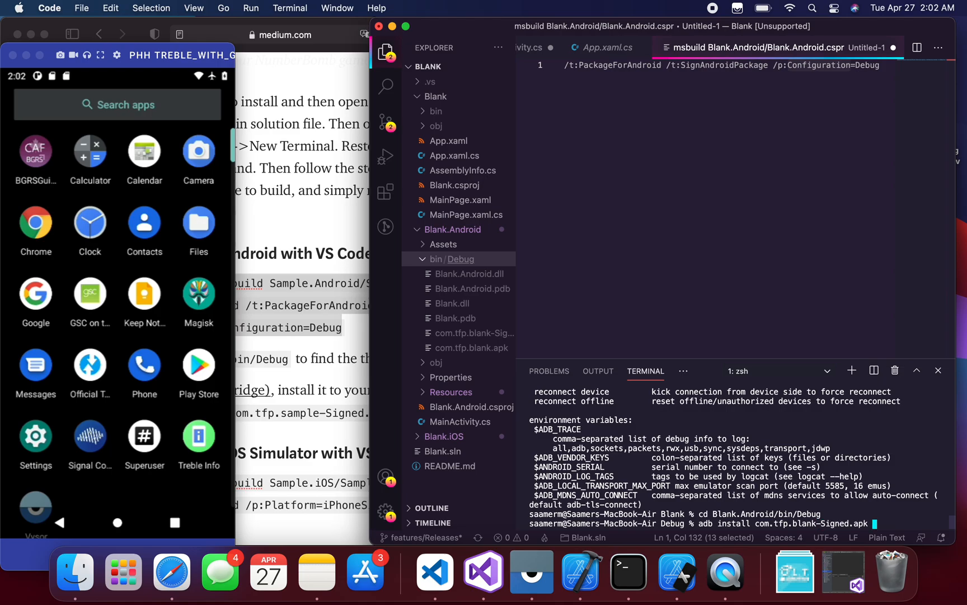
{"action": "key", "text": "Return"}
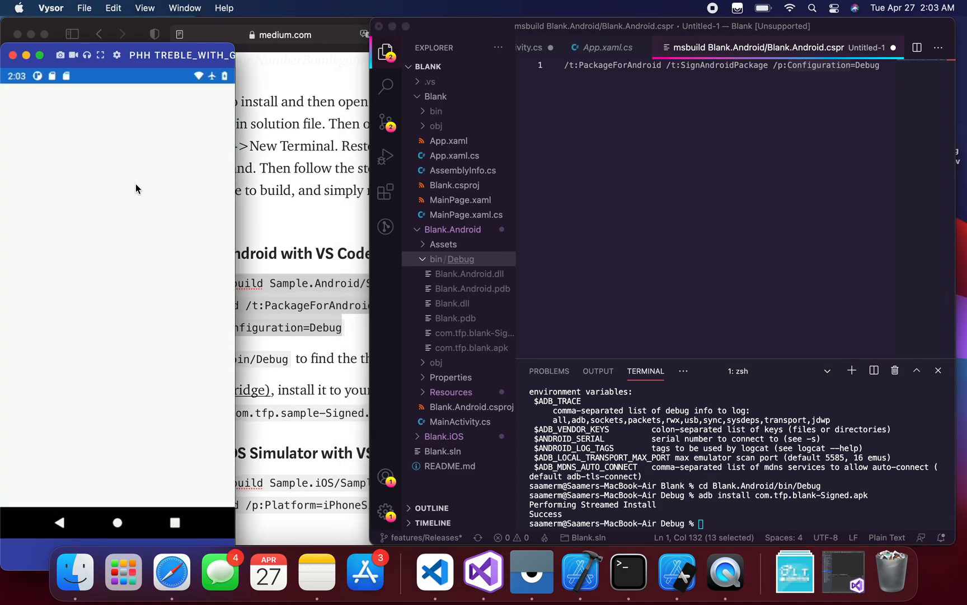
{"action": "mouse_move", "coordinate": [304, 417]}
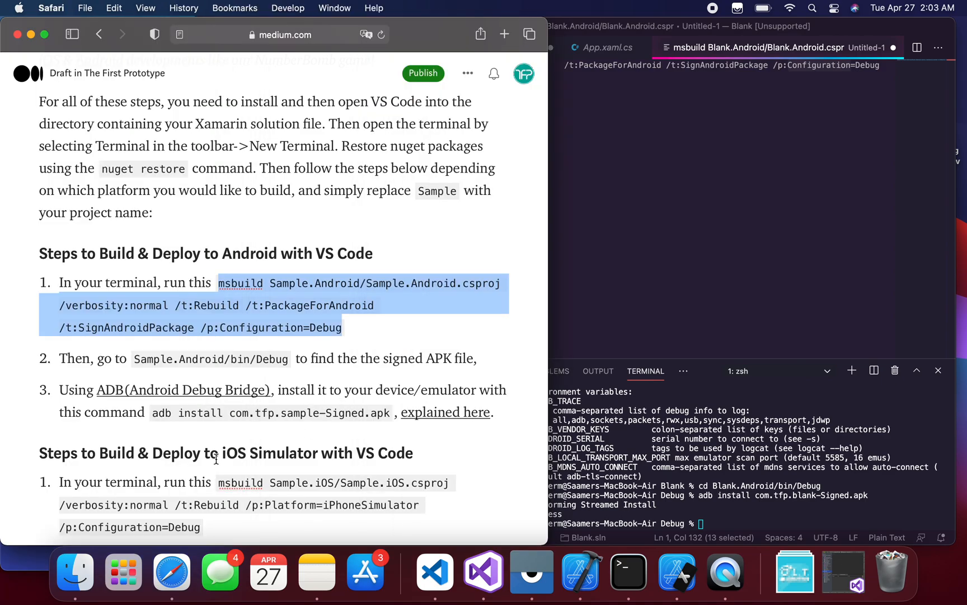
Step: Review the article's iOS steps, then move the VS Code terminal up one folder
{"action": "scroll", "scroll_direction": "down", "scroll_amount": 3}
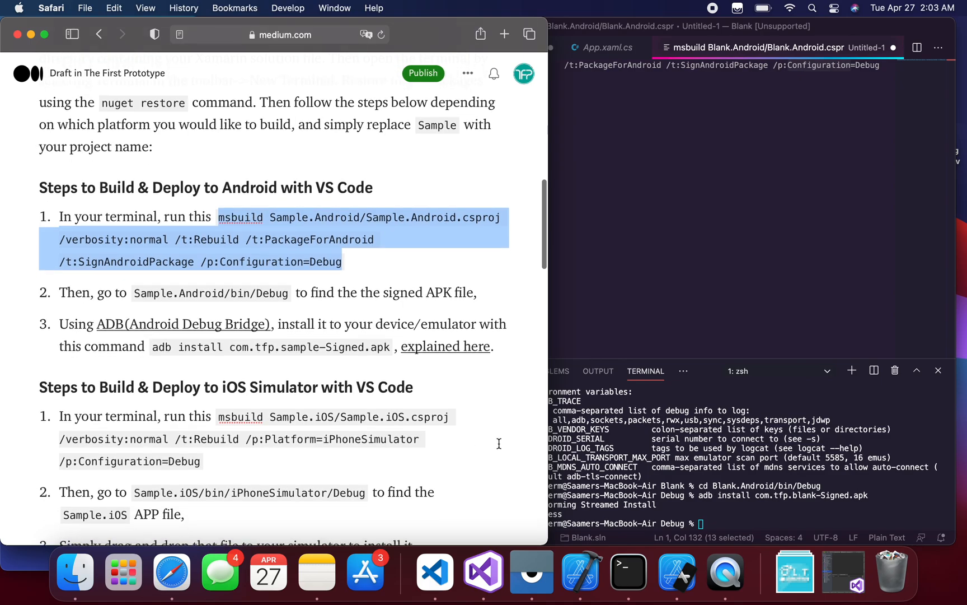
{"action": "left_click", "coordinate": [435, 570]}
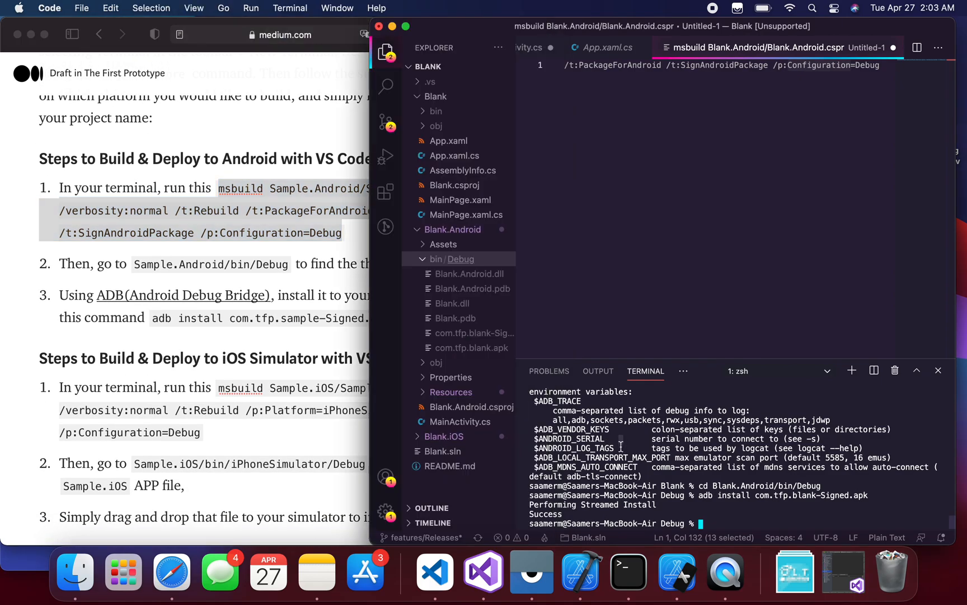
{"action": "type", "text": "cd .;"}
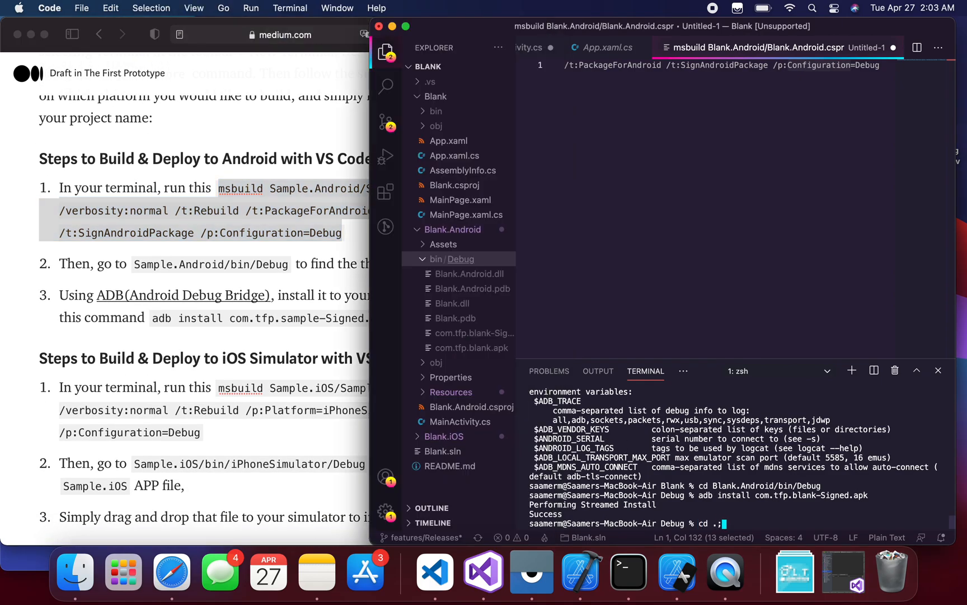
{"action": "key", "text": "Return"}
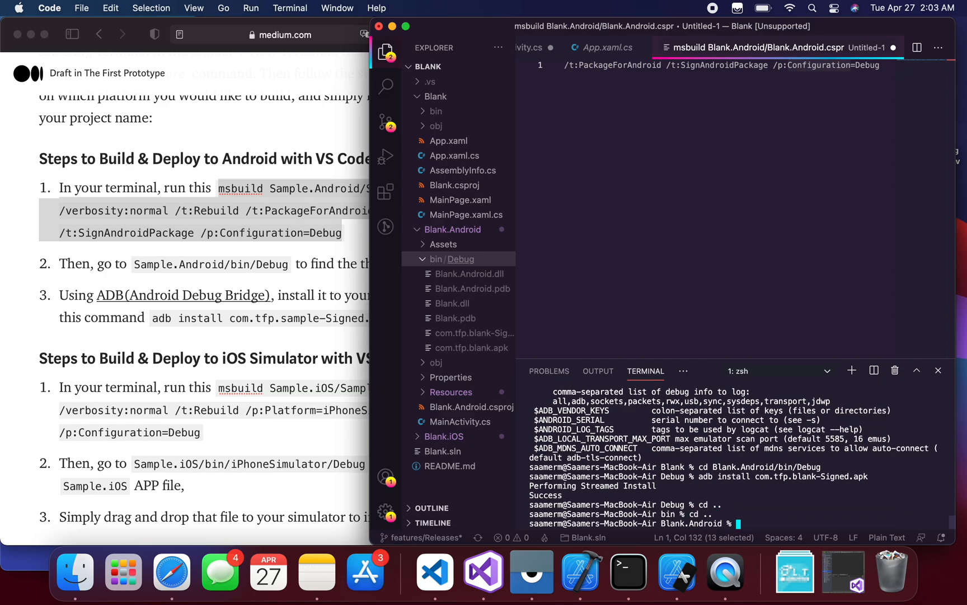
Step: Run the Blank.iOS iPhoneSimulator msbuild rebuild and expand Blank.iOS > bin in Explorer
{"action": "type", "text": "cd .."}
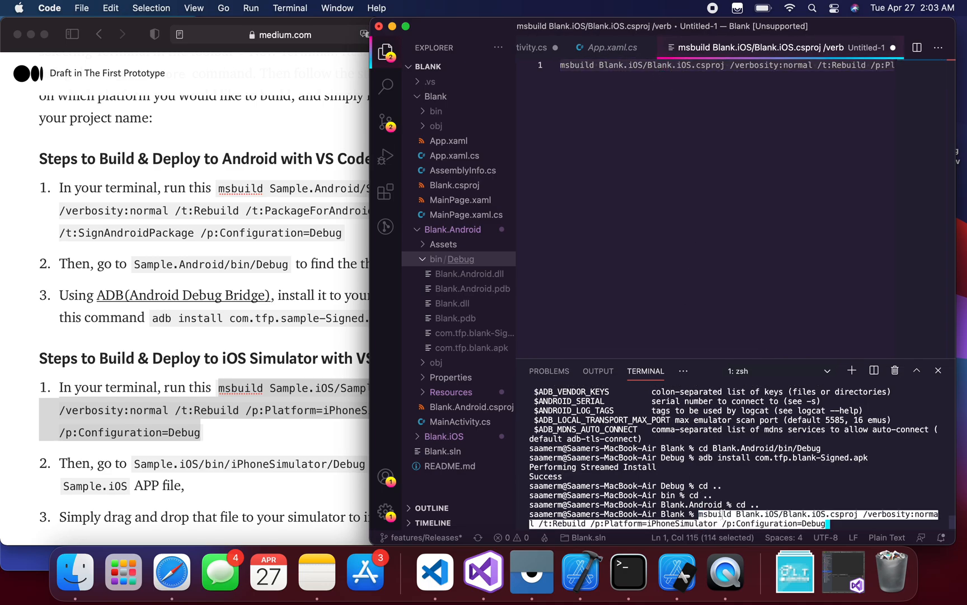
{"action": "key", "text": "Return"}
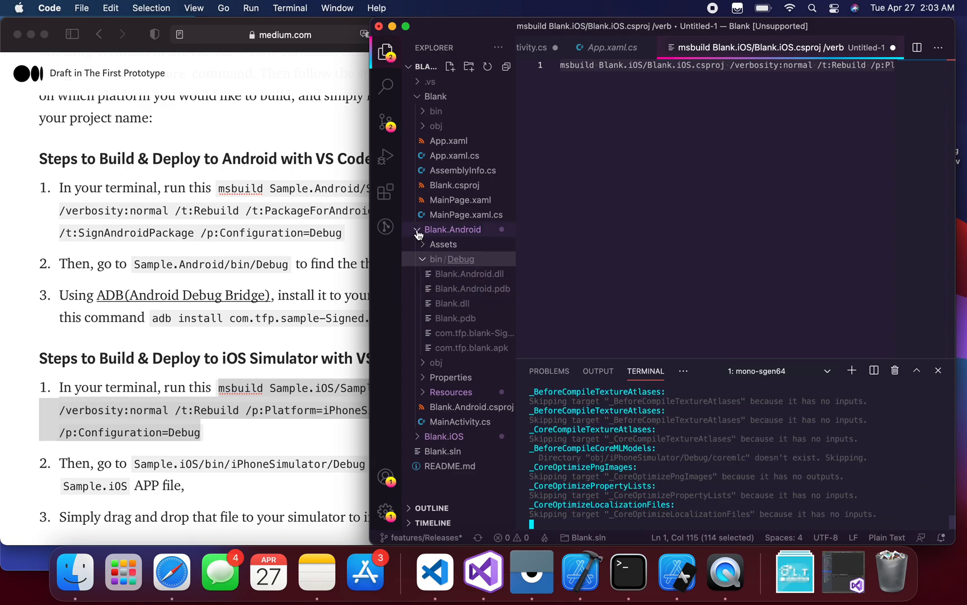
{"action": "left_click", "coordinate": [418, 229]}
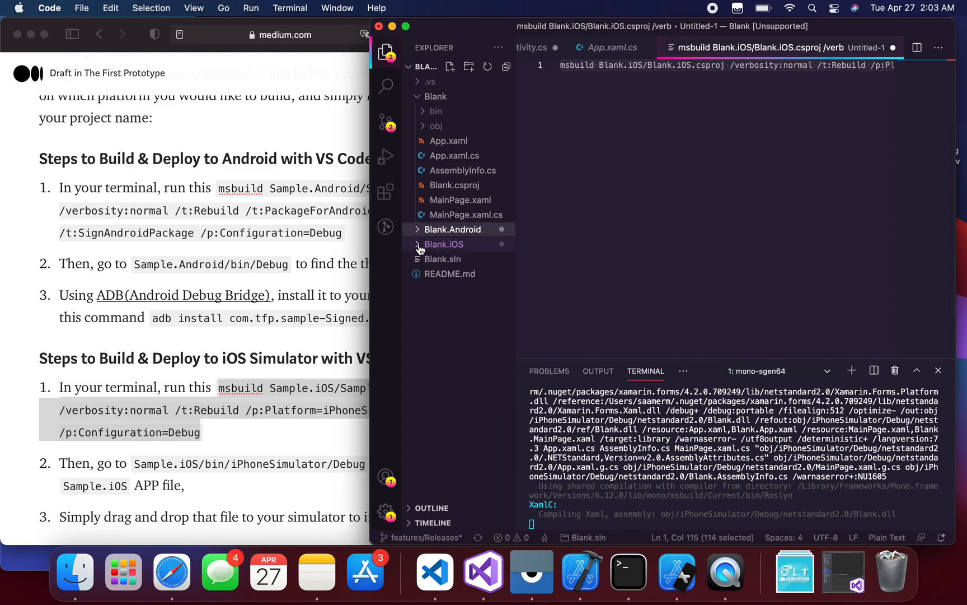
{"action": "left_click", "coordinate": [442, 244]}
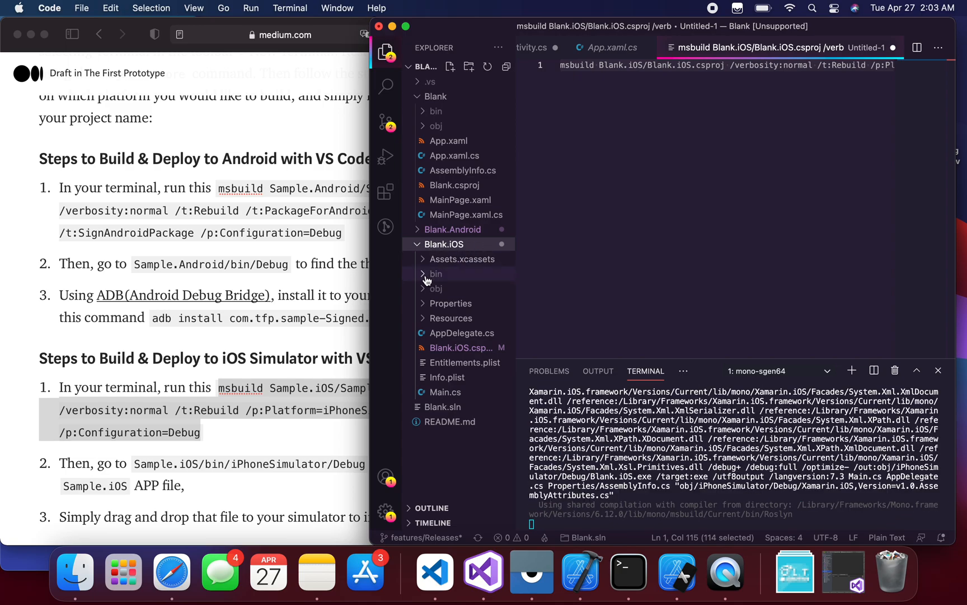
{"action": "left_click", "coordinate": [435, 274]}
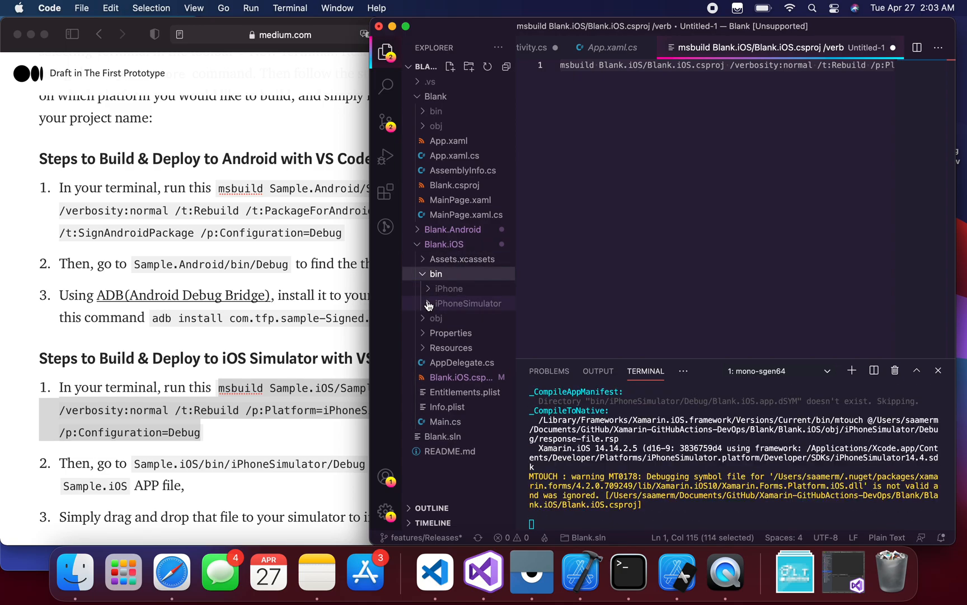
Step: Reveal the iPhoneSimulator folder in Finder and select the Blank.iOS app in Debug
{"action": "right_click", "coordinate": [468, 303]}
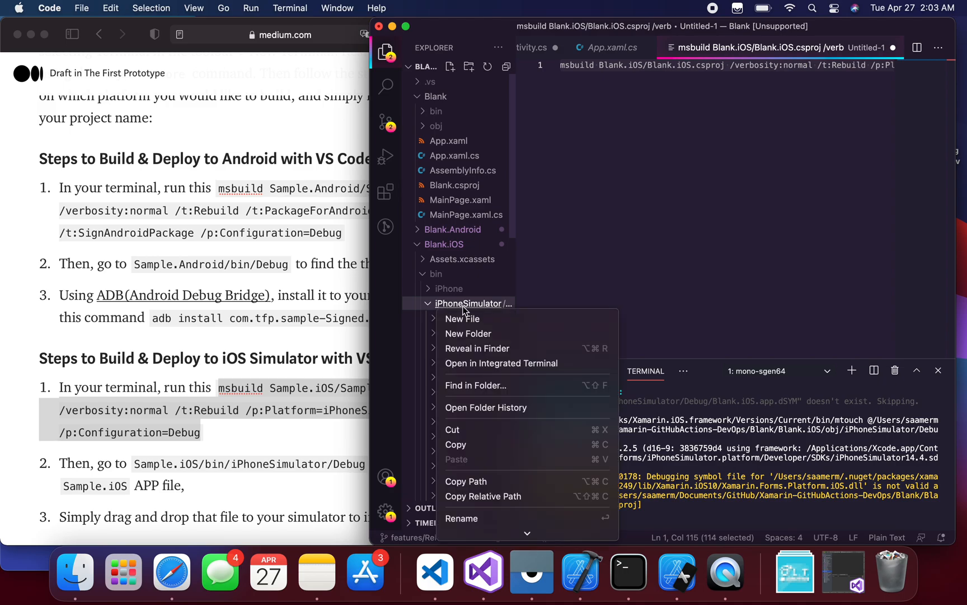
{"action": "mouse_move", "coordinate": [462, 319]}
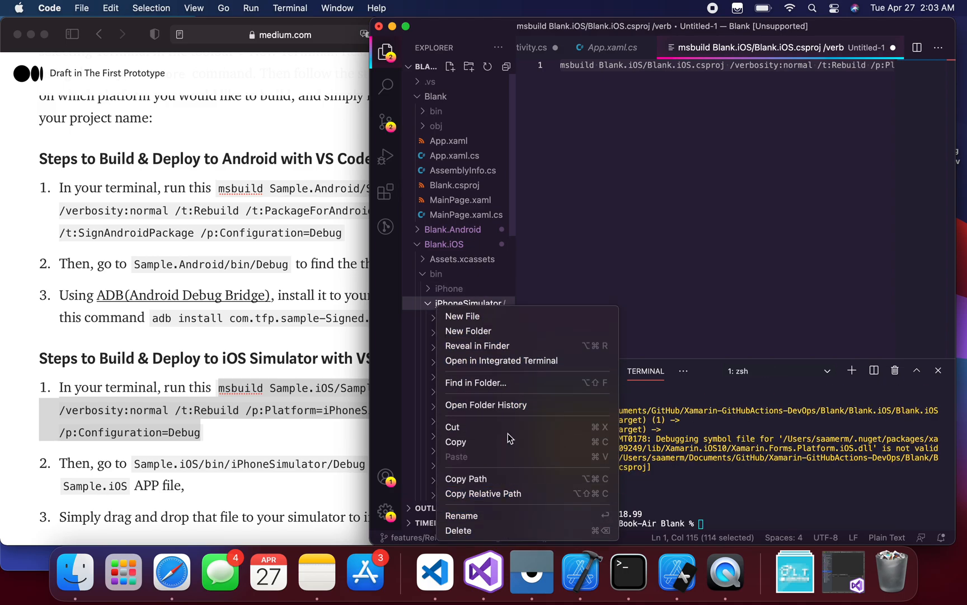
{"action": "left_click", "coordinate": [471, 303]}
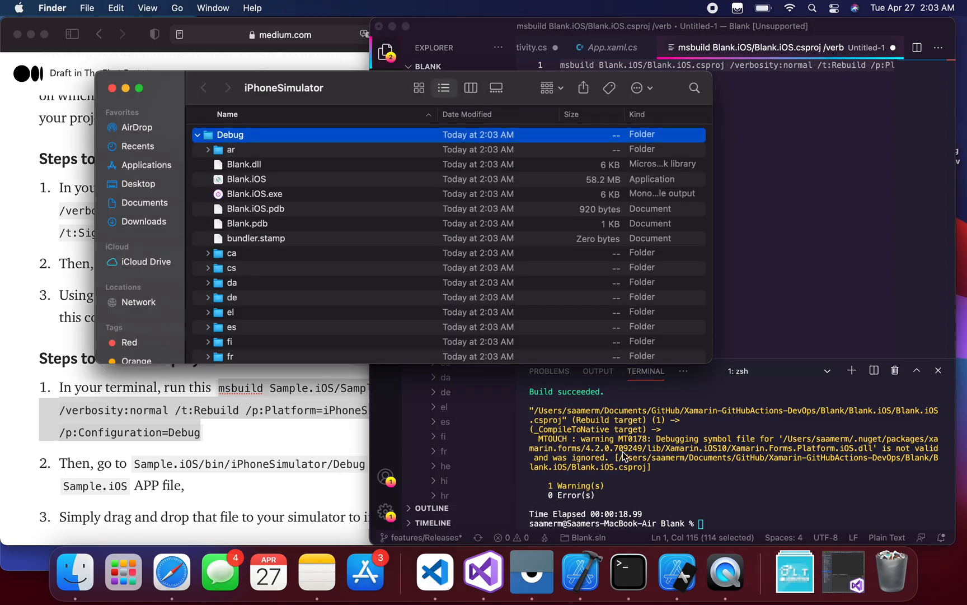
{"action": "mouse_move", "coordinate": [314, 185]}
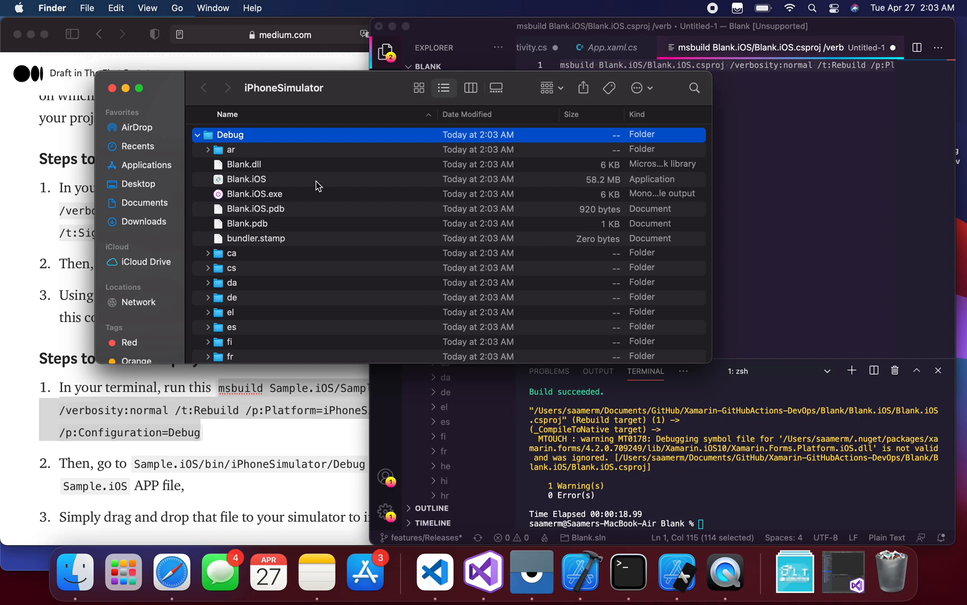
{"action": "left_click", "coordinate": [246, 179]}
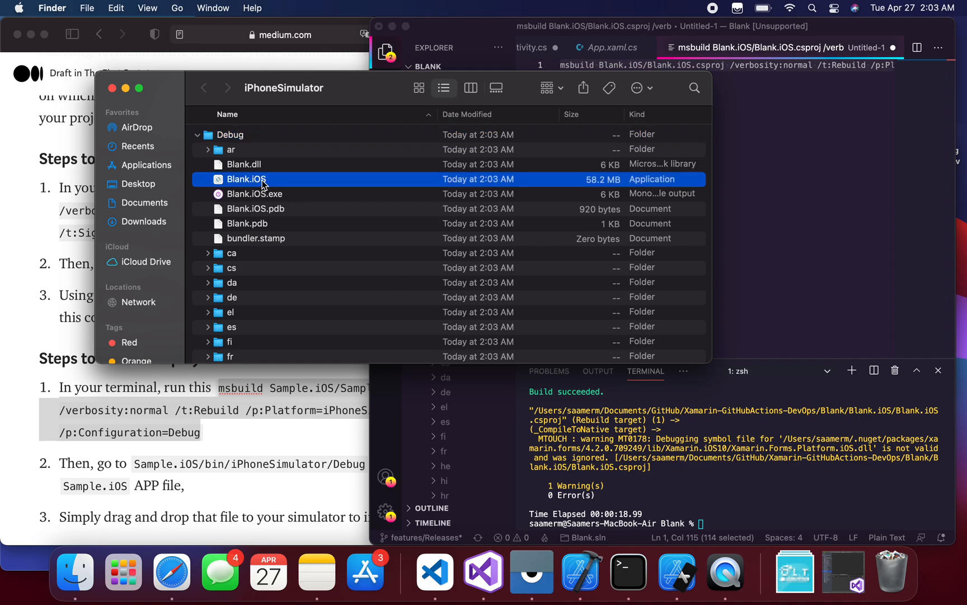
{"action": "mouse_move", "coordinate": [678, 570]}
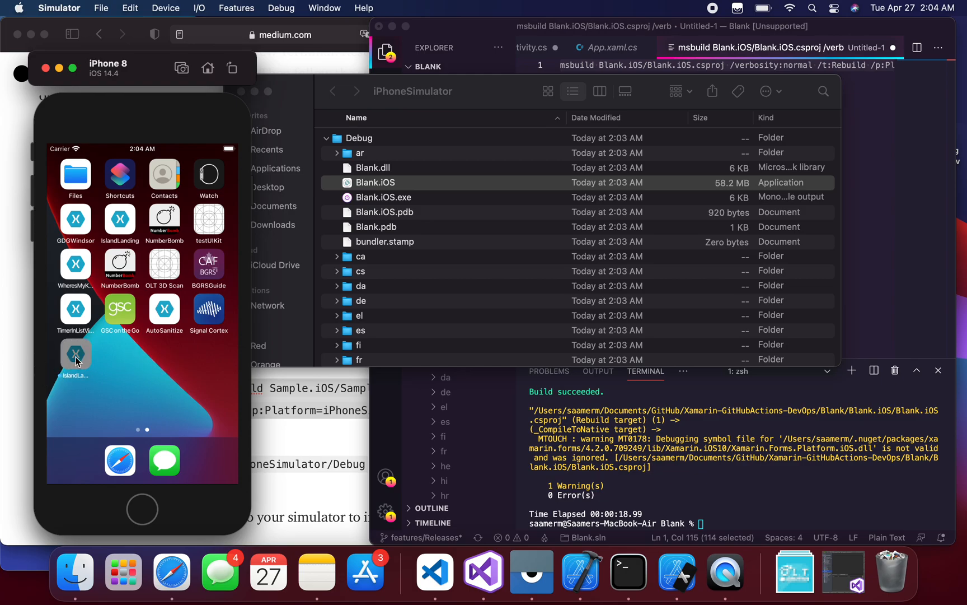
Step: Launch the installed Blank app on the iPhone 8 simulator, showing its blue screen
{"action": "left_click", "coordinate": [75, 360]}
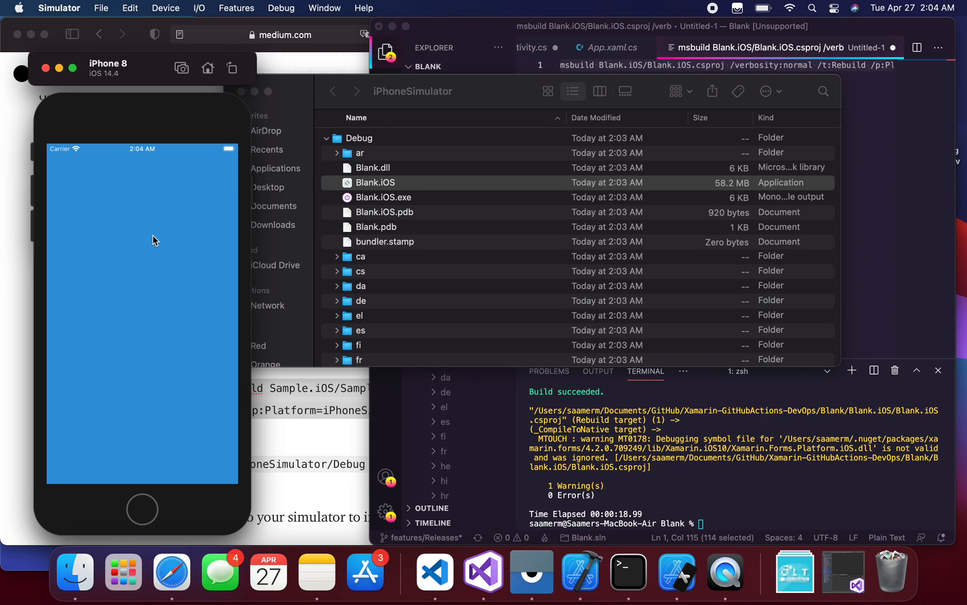
{"action": "mouse_move", "coordinate": [645, 460]}
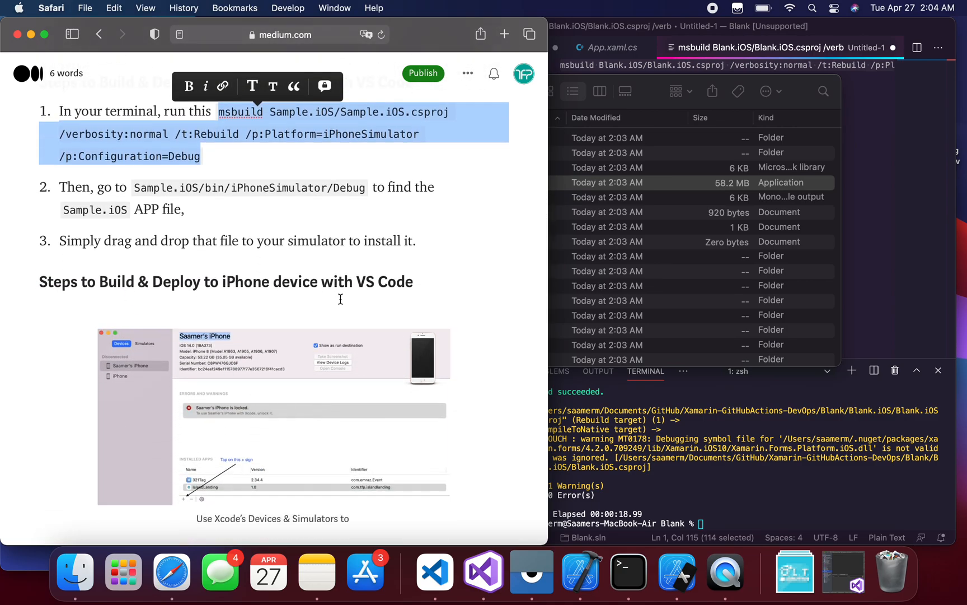
Step: Edit the iPhone msbuild command to target Blank.iOS/Blank.iOS.csproj and run it in the terminal
{"action": "scroll", "scroll_direction": "down", "scroll_amount": 3}
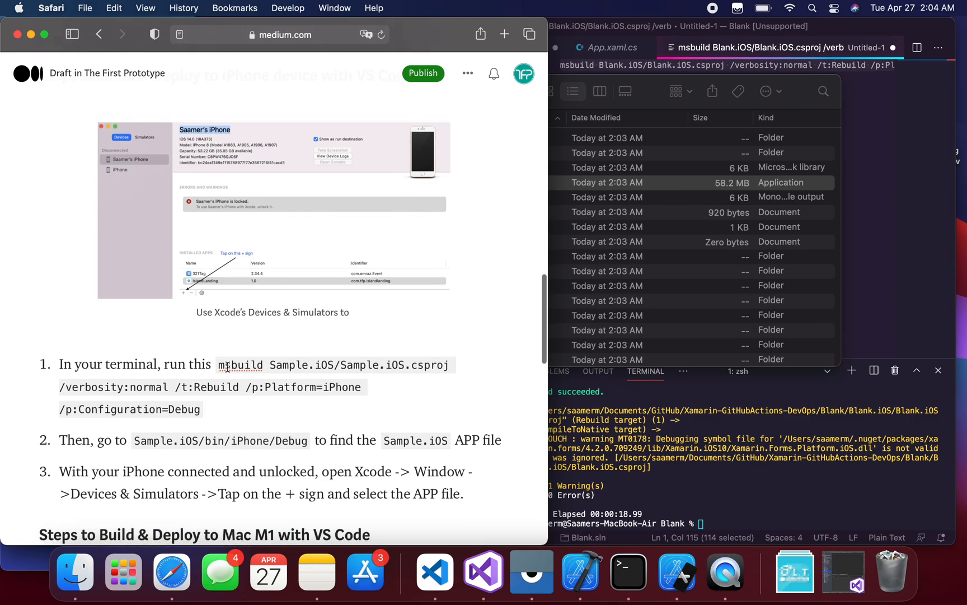
{"action": "double_click", "coordinate": [239, 364]}
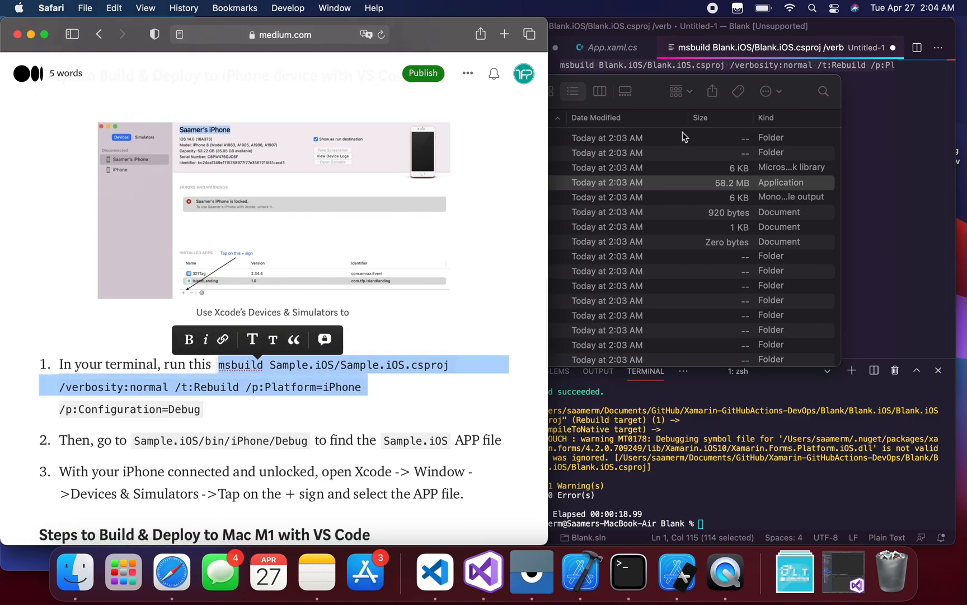
{"action": "left_click", "coordinate": [435, 570]}
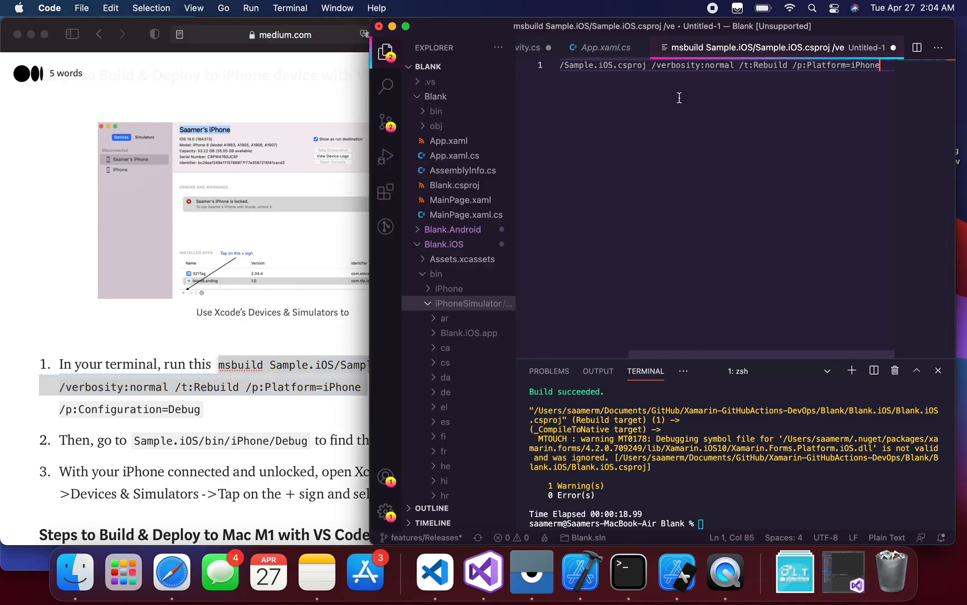
{"action": "double_click", "coordinate": [616, 65]}
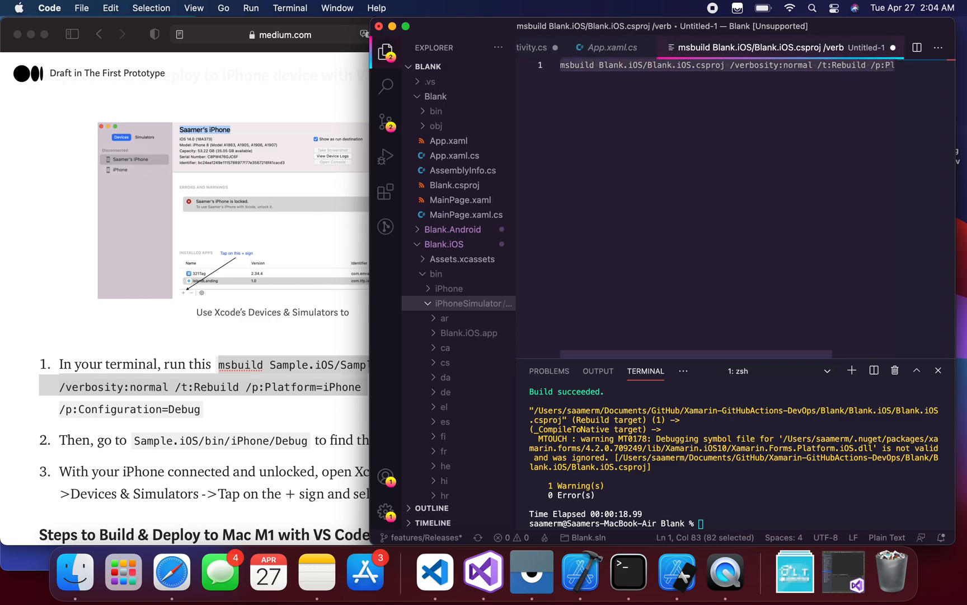
{"action": "left_click", "coordinate": [706, 495]}
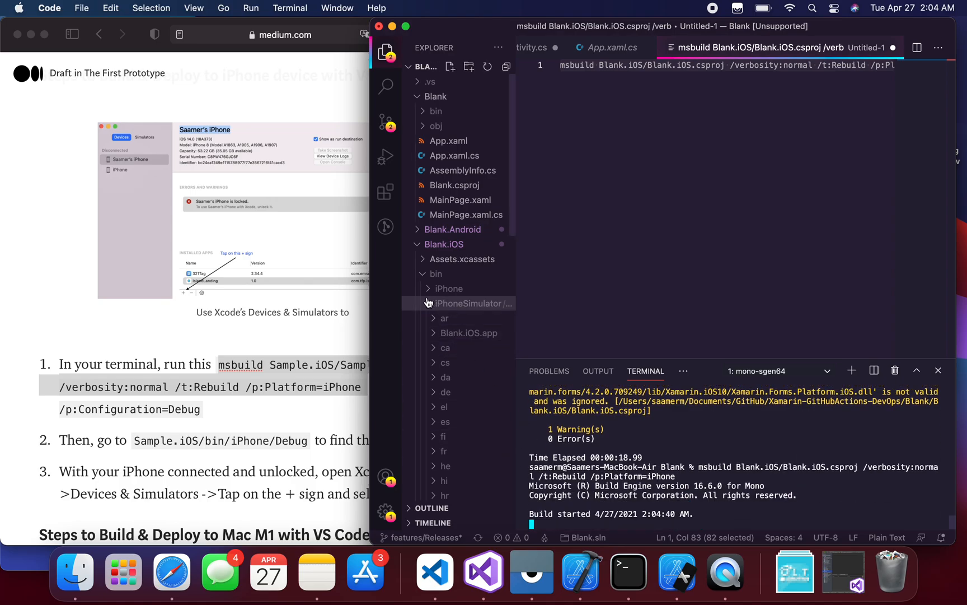
Step: Expand bin > iPhone > Debug in Explorer and open the Debug folder's context menu
{"action": "left_click", "coordinate": [436, 274]}
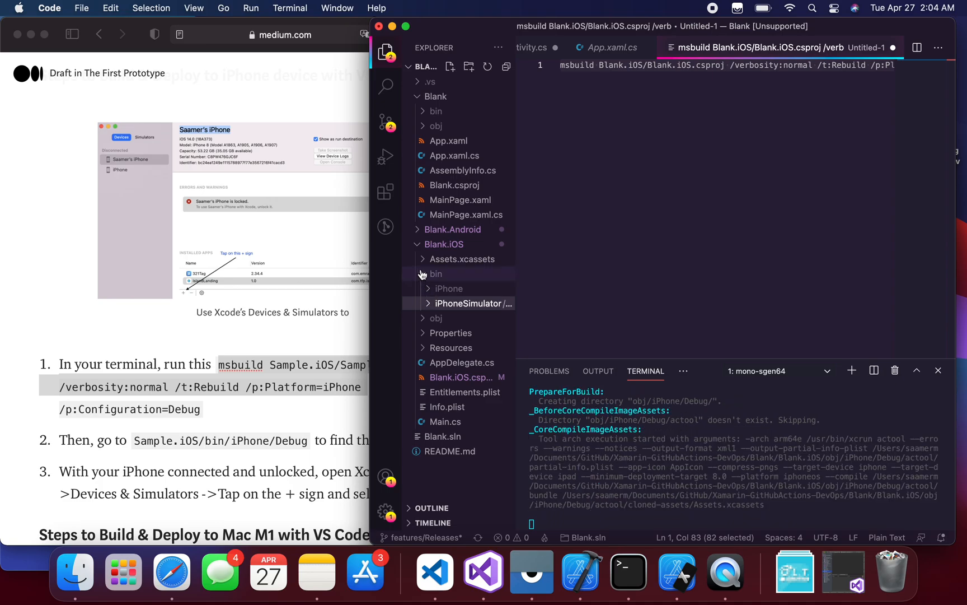
{"action": "left_click", "coordinate": [450, 288]}
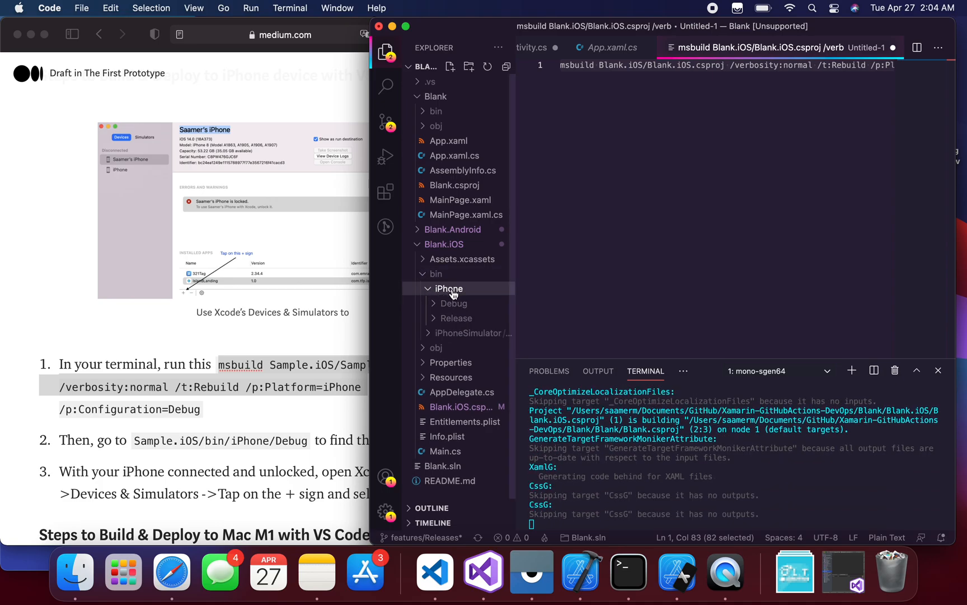
{"action": "left_click", "coordinate": [454, 303]}
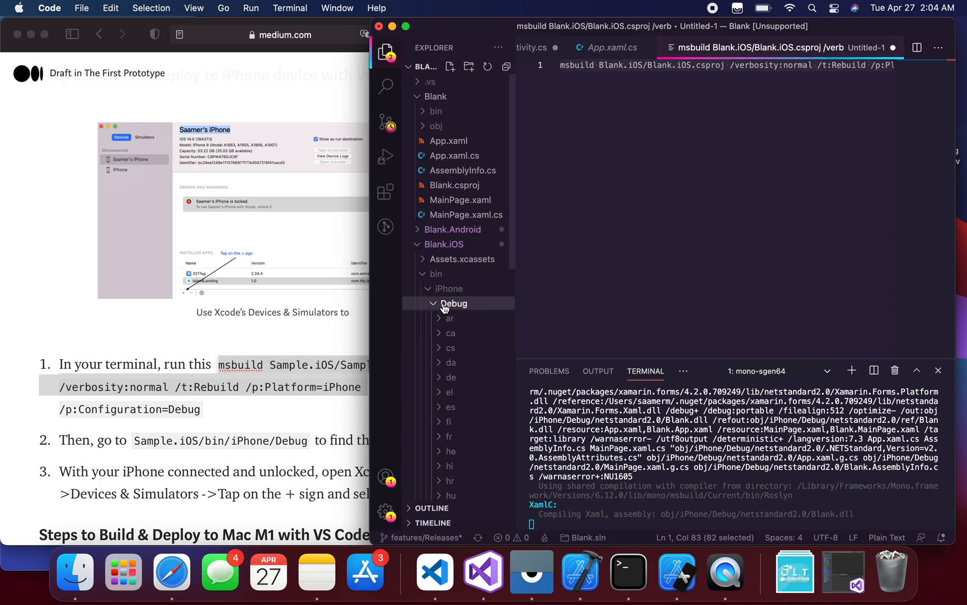
{"action": "right_click", "coordinate": [454, 303]}
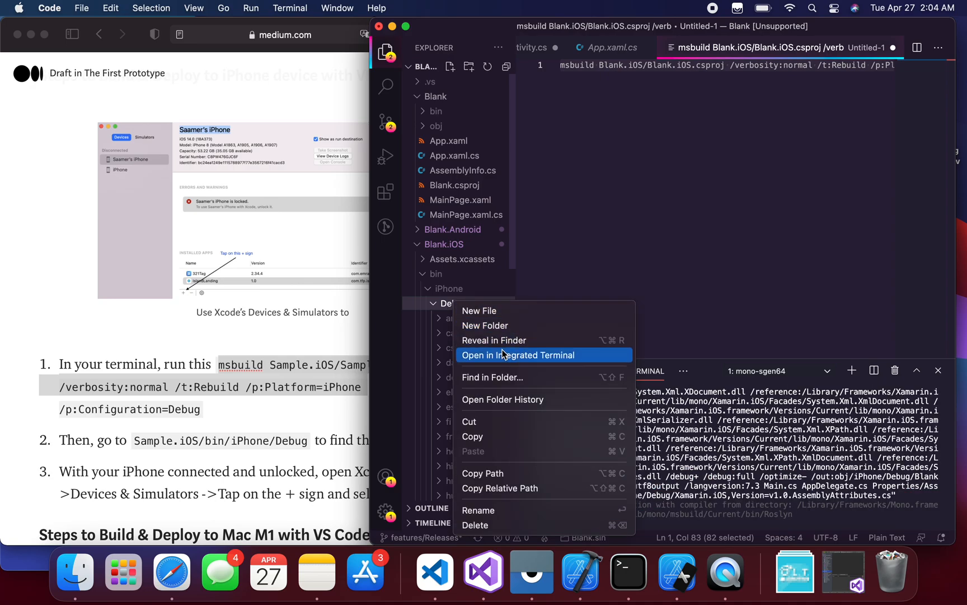
{"action": "mouse_move", "coordinate": [503, 340]}
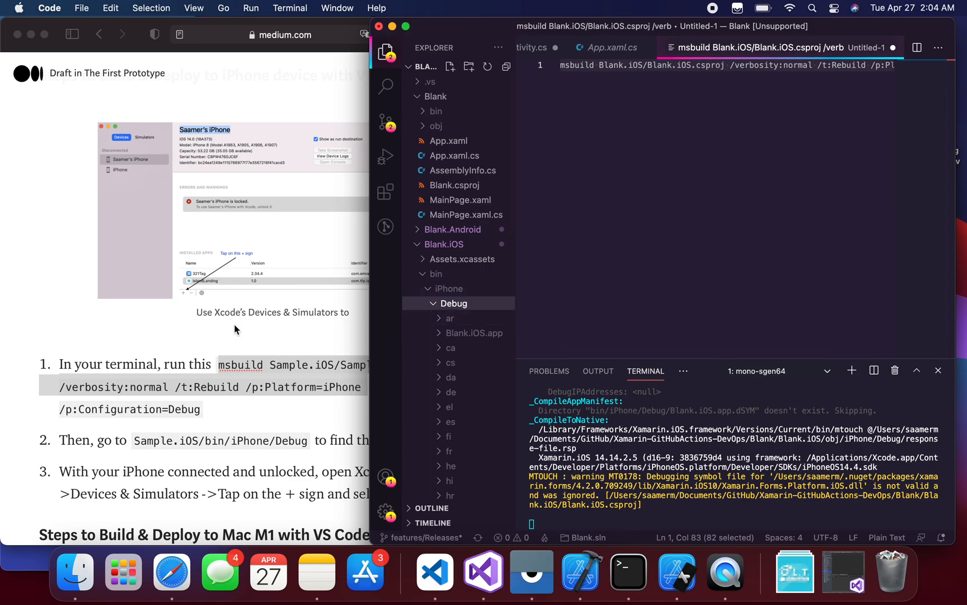
{"action": "mouse_move", "coordinate": [337, 421]}
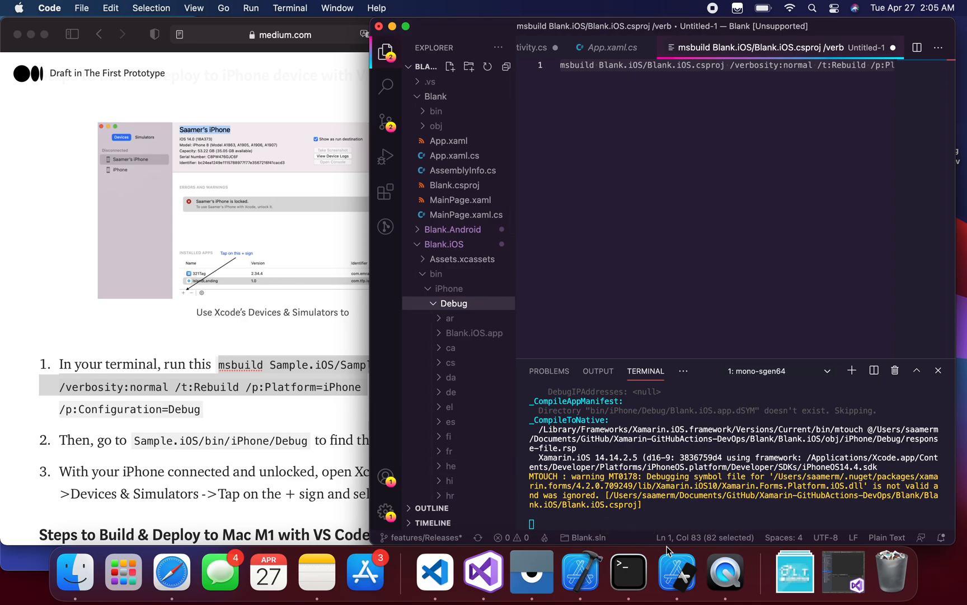
Step: Bring Xcode to the front and open the Devices and Simulators window
{"action": "left_click", "coordinate": [579, 570]}
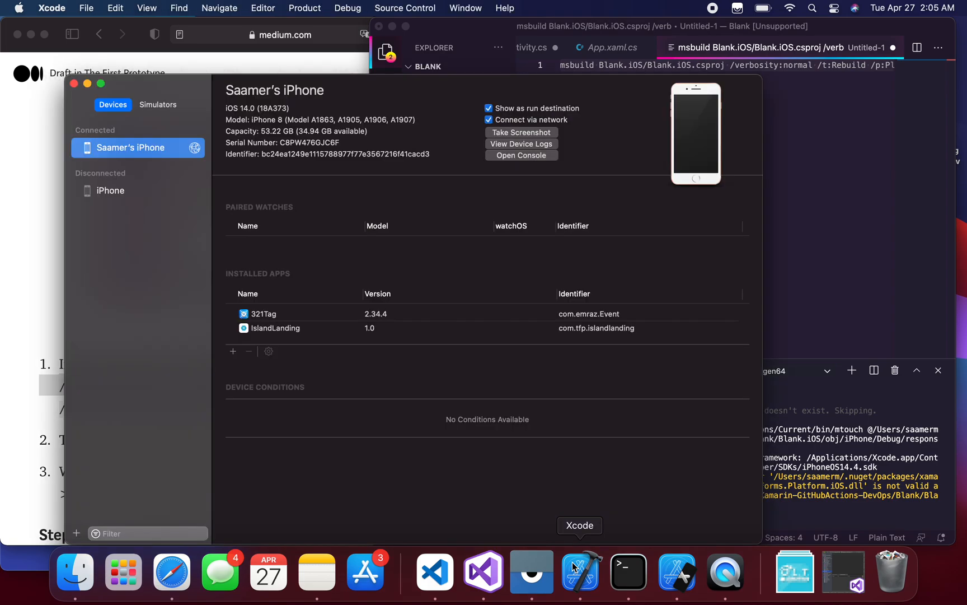
{"action": "left_click", "coordinate": [466, 8]}
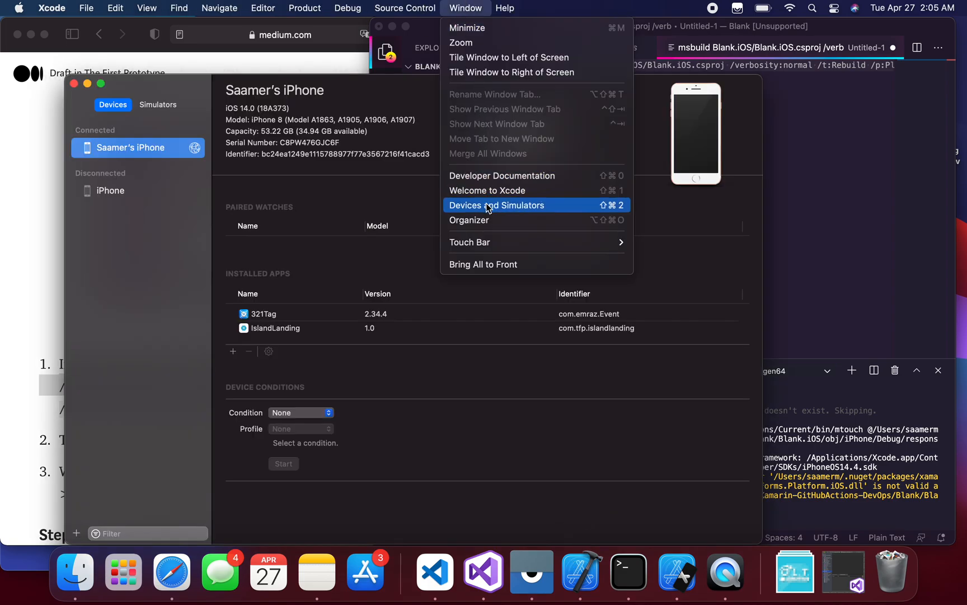
{"action": "left_click", "coordinate": [496, 205]}
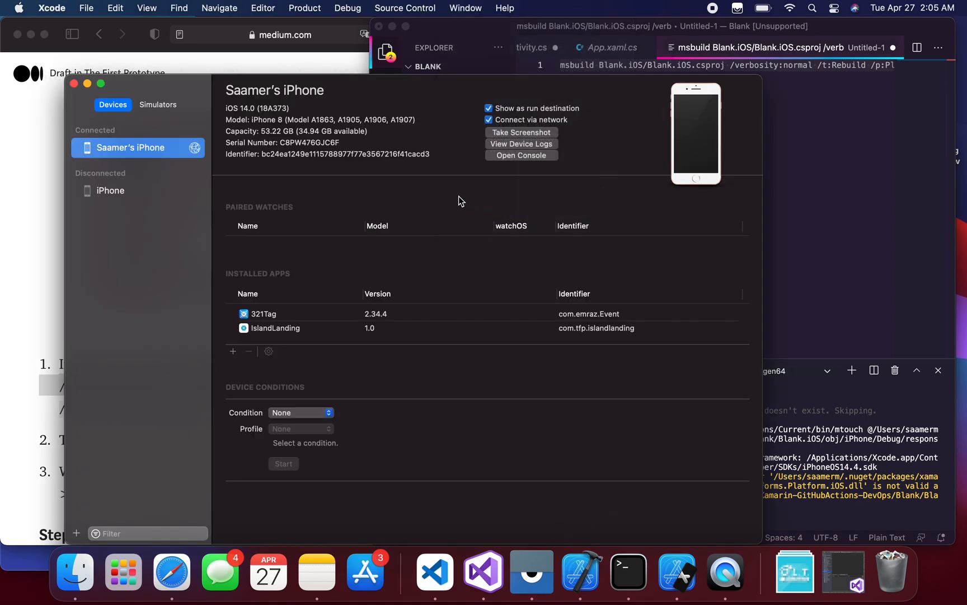
{"action": "mouse_move", "coordinate": [312, 148]}
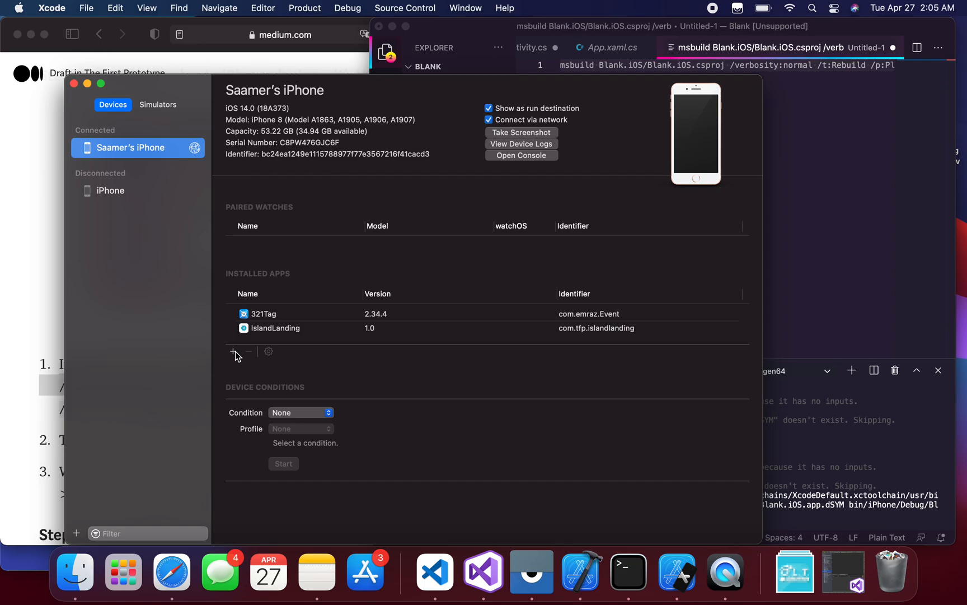
Step: Add the Blank.iOS app from bin/iPhone/Debug to the iPhone's installed apps
{"action": "left_click", "coordinate": [236, 351]}
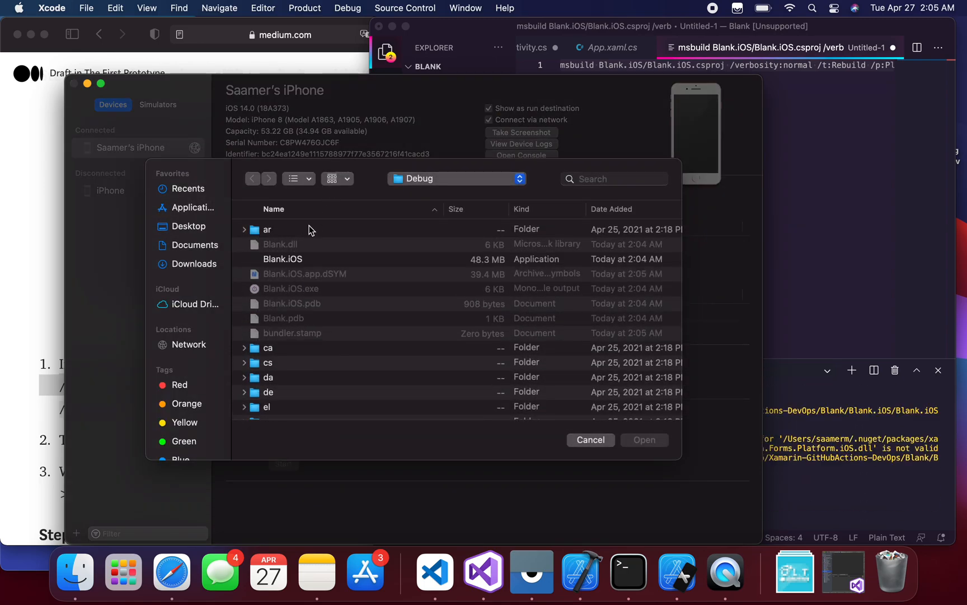
{"action": "left_click", "coordinate": [293, 178]}
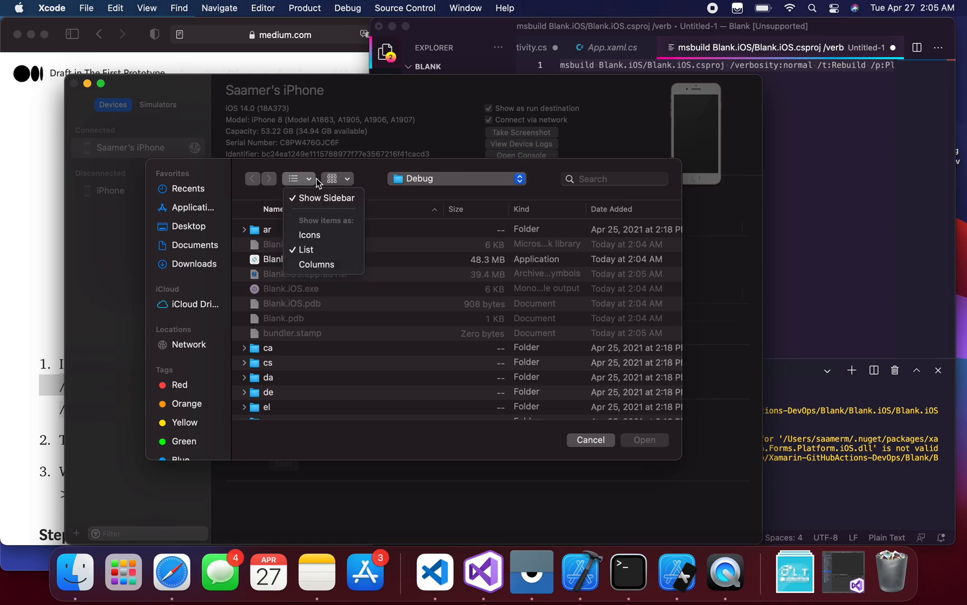
{"action": "mouse_move", "coordinate": [306, 186]}
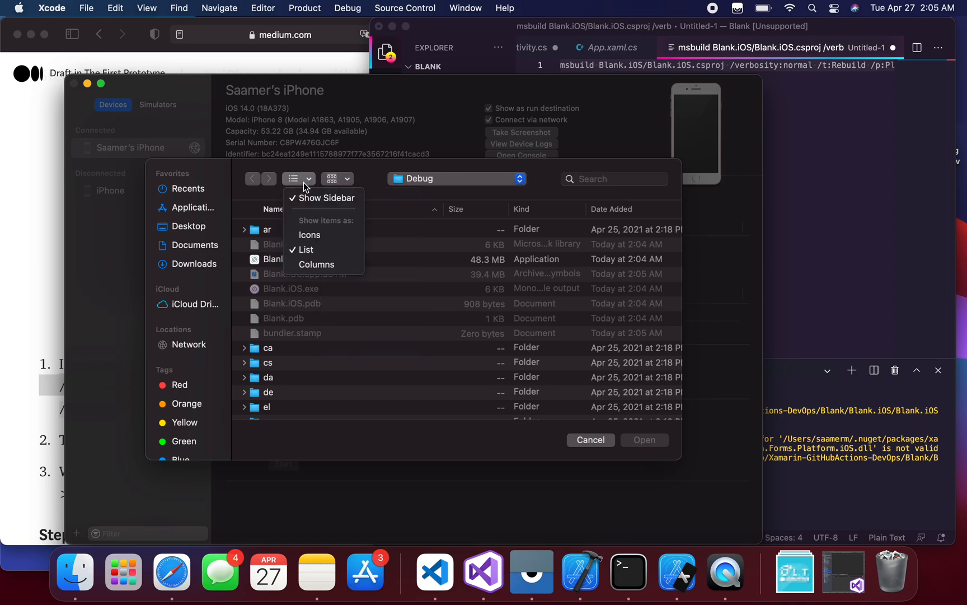
{"action": "left_click", "coordinate": [317, 265]}
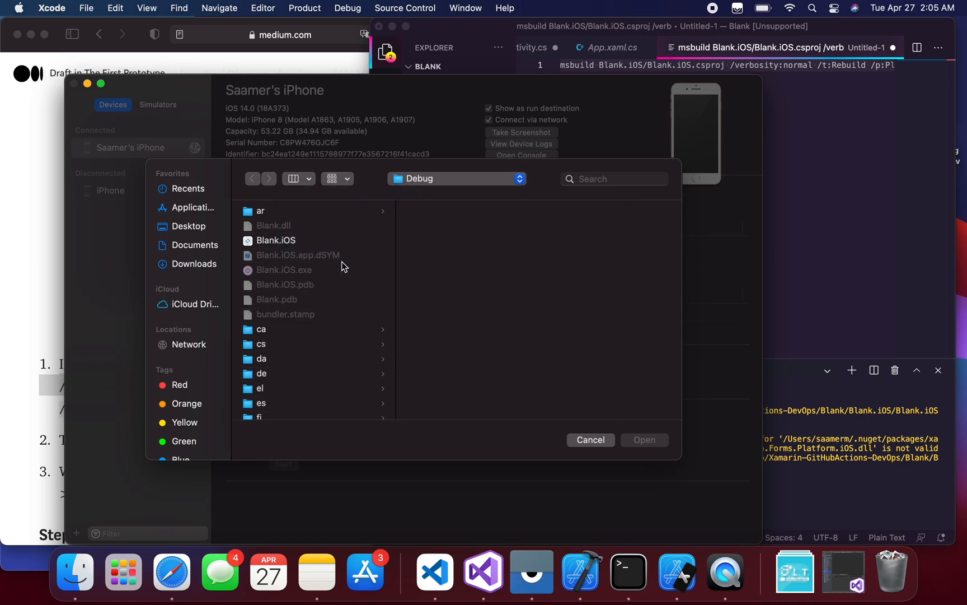
{"action": "left_click", "coordinate": [276, 240]}
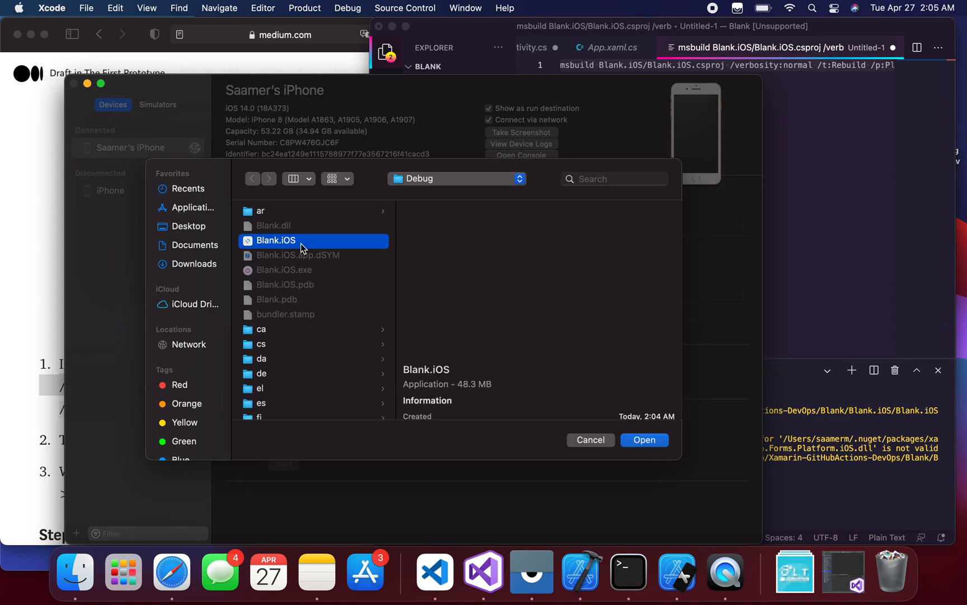
{"action": "left_click", "coordinate": [252, 178]}
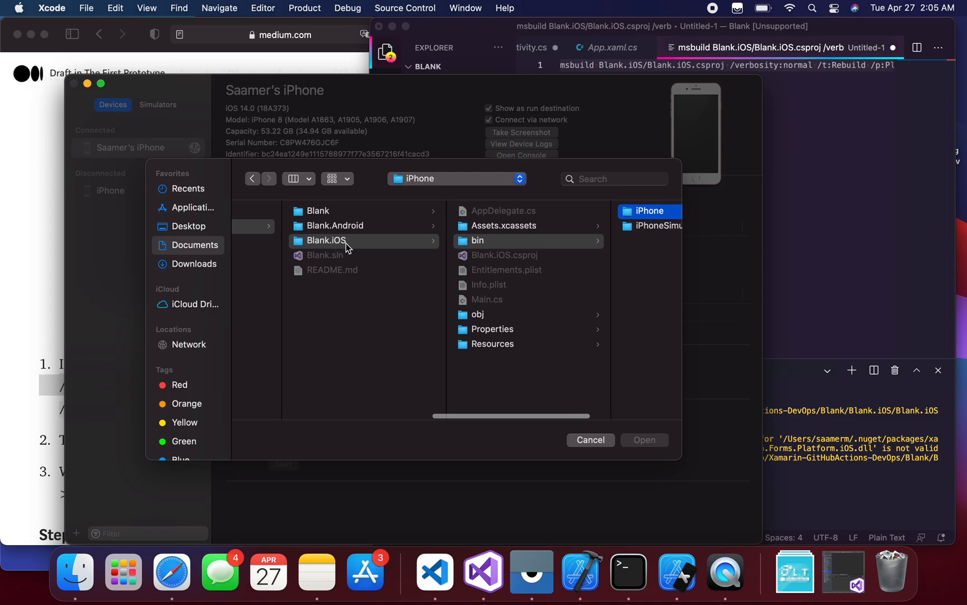
{"action": "left_click", "coordinate": [645, 211]}
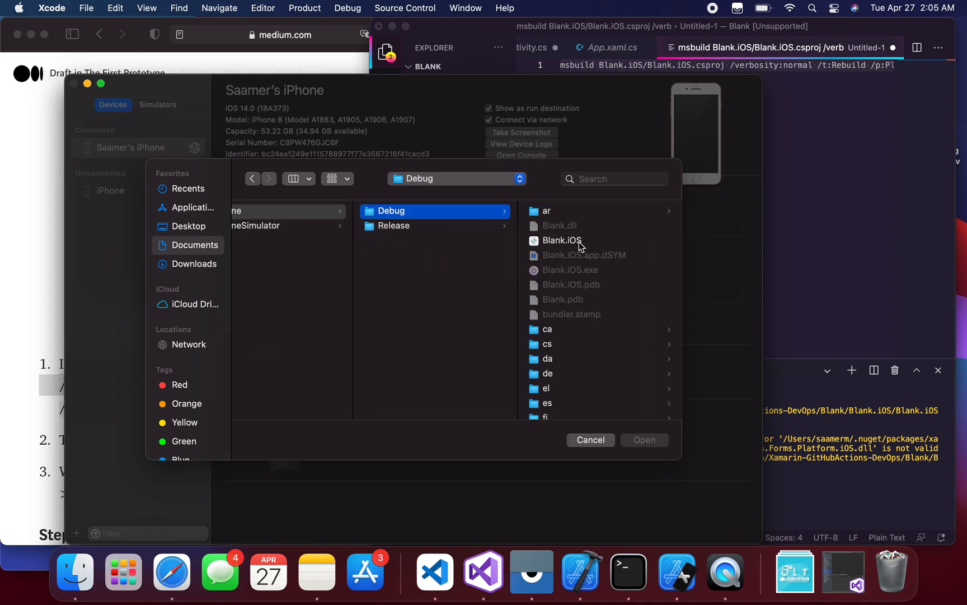
{"action": "left_click", "coordinate": [589, 440]}
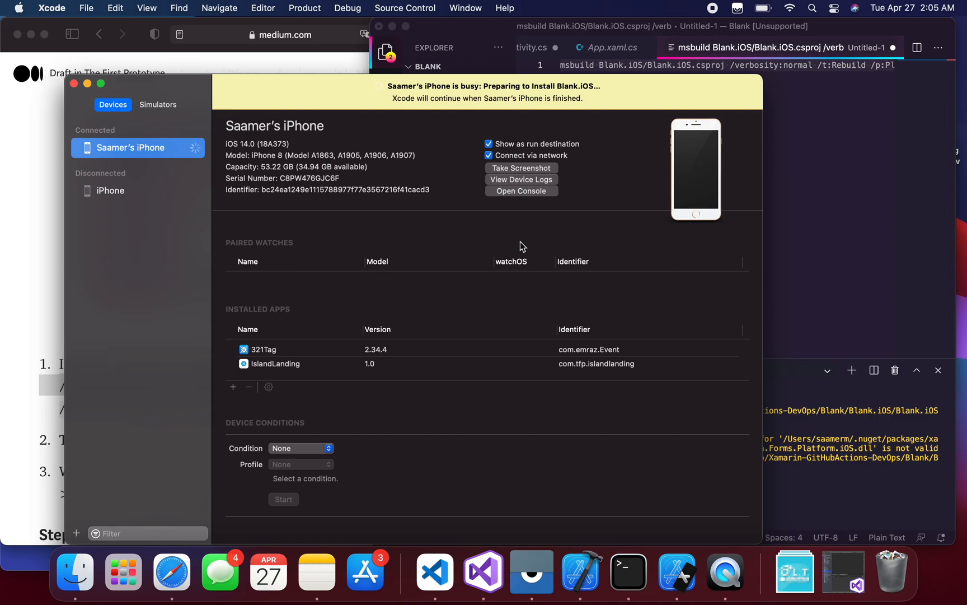
{"action": "mouse_move", "coordinate": [122, 573]}
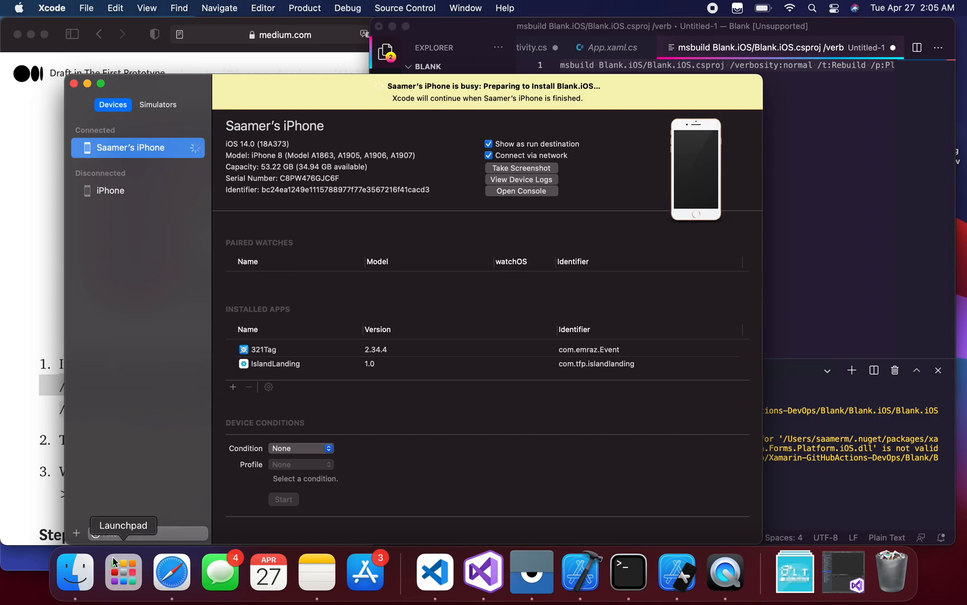
{"action": "mouse_move", "coordinate": [882, 253]}
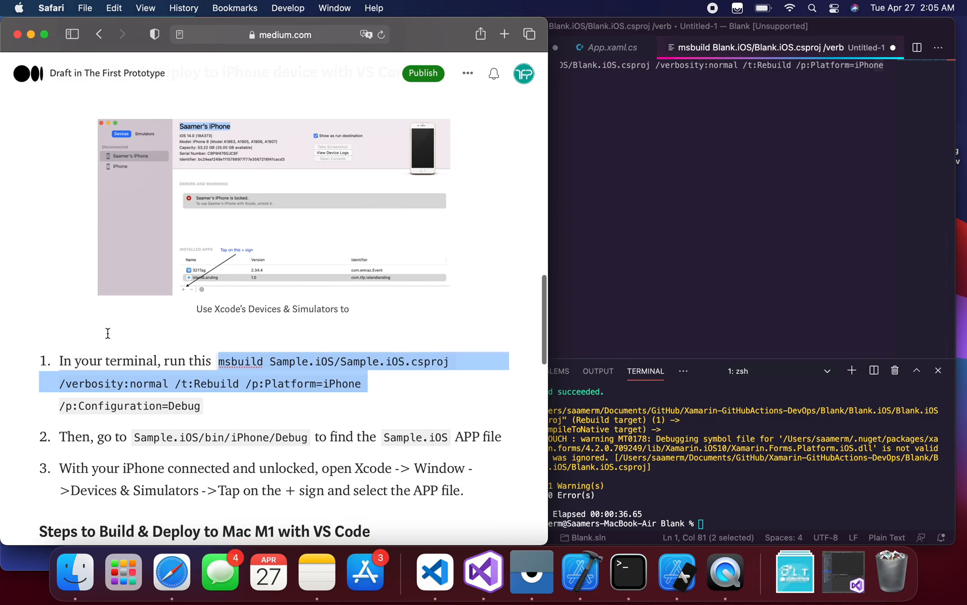
Step: Scroll to Blank.iOS's bin/iPhone/Debug output folder in the VS Code Explorer
{"action": "scroll", "scroll_direction": "down", "scroll_amount": 3}
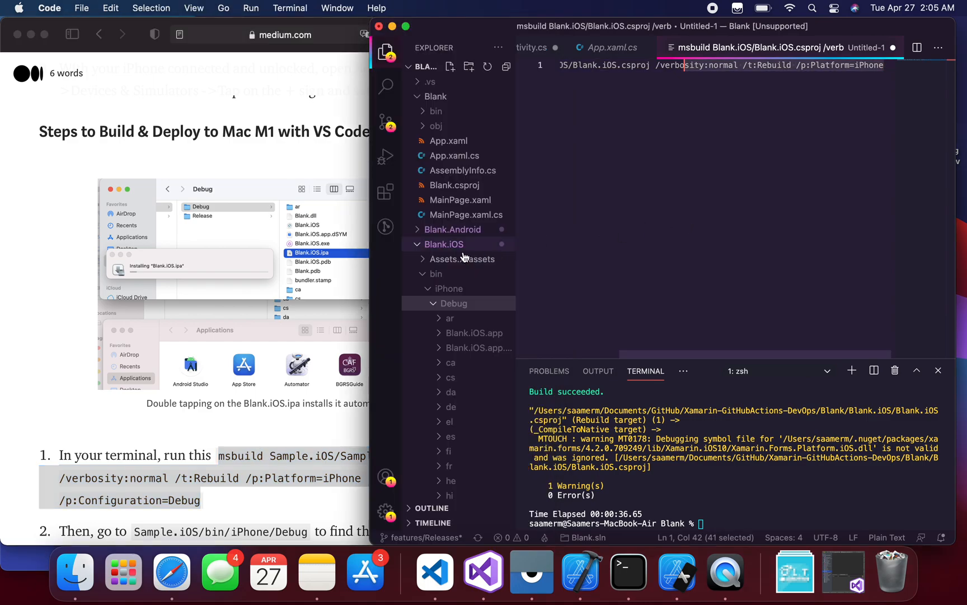
{"action": "scroll", "scroll_direction": "down", "scroll_amount": 3}
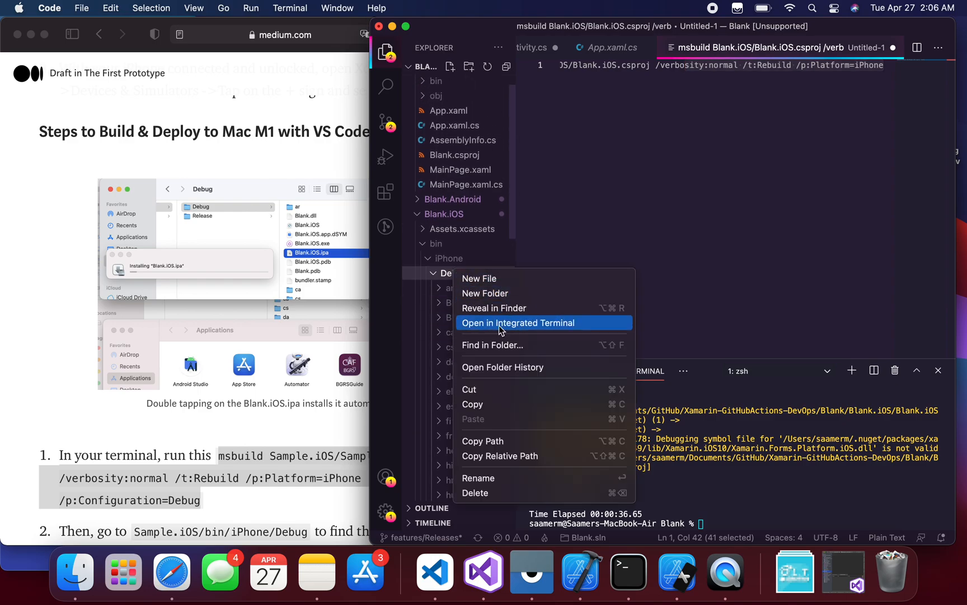
{"action": "mouse_move", "coordinate": [515, 325]}
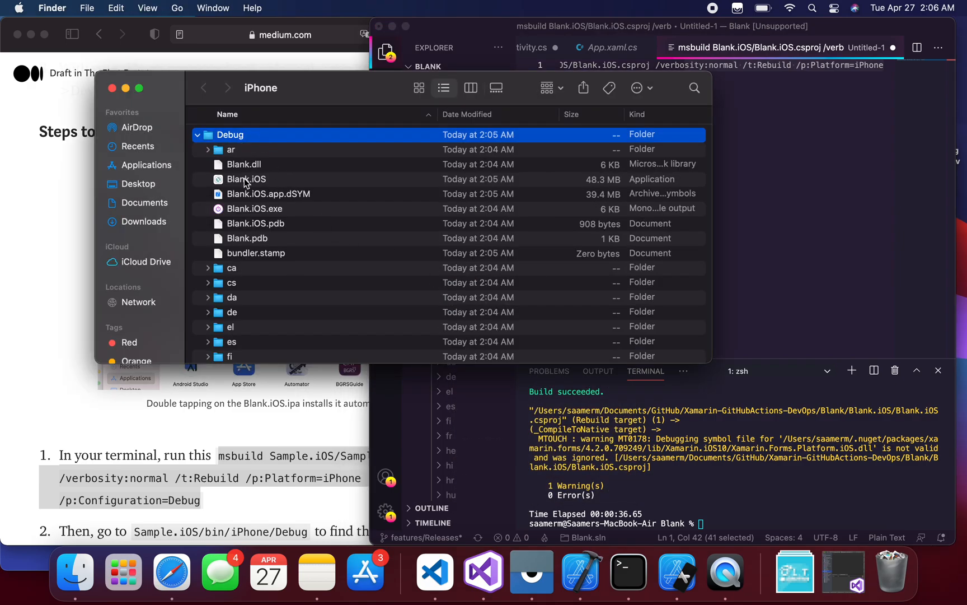
Step: Compress the Blank.iOS package contents into Blank.iOS.ipa, install it, and check Applications
{"action": "double_click", "coordinate": [246, 179]}
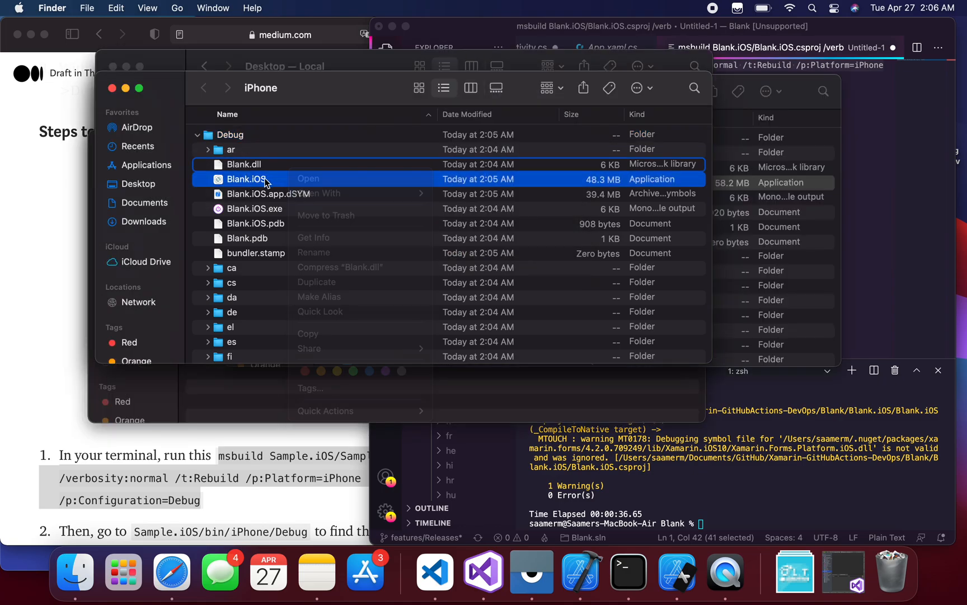
{"action": "double_click", "coordinate": [246, 179]}
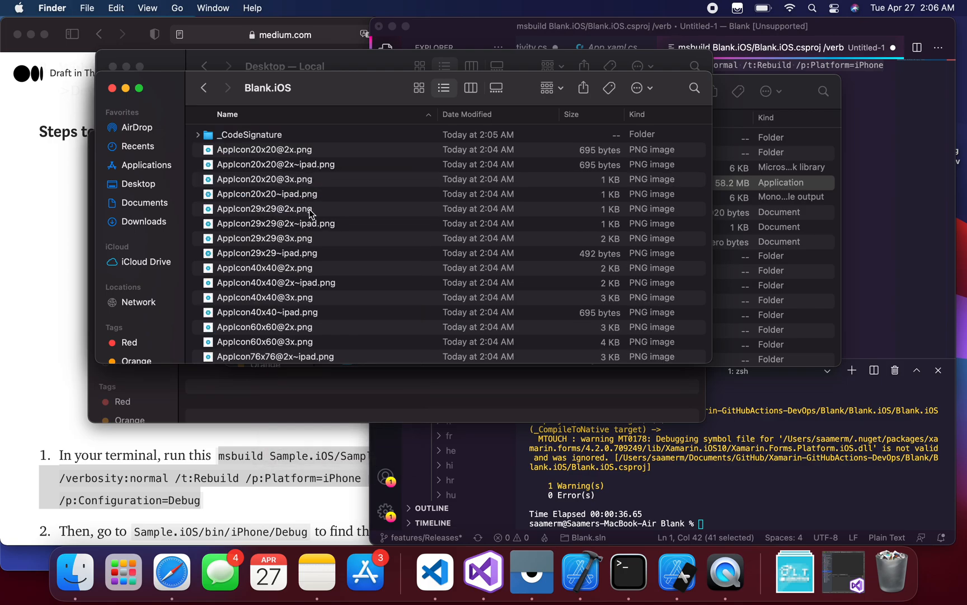
{"action": "right_click", "coordinate": [308, 212]}
{"action": "type", "text": "Blank.iOS.ipa"}
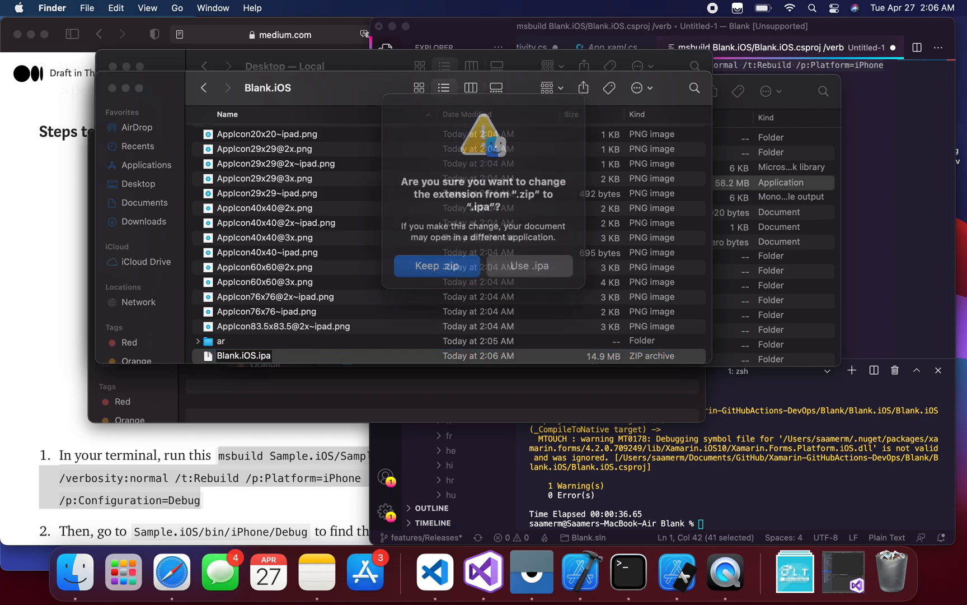
{"action": "left_click", "coordinate": [435, 266]}
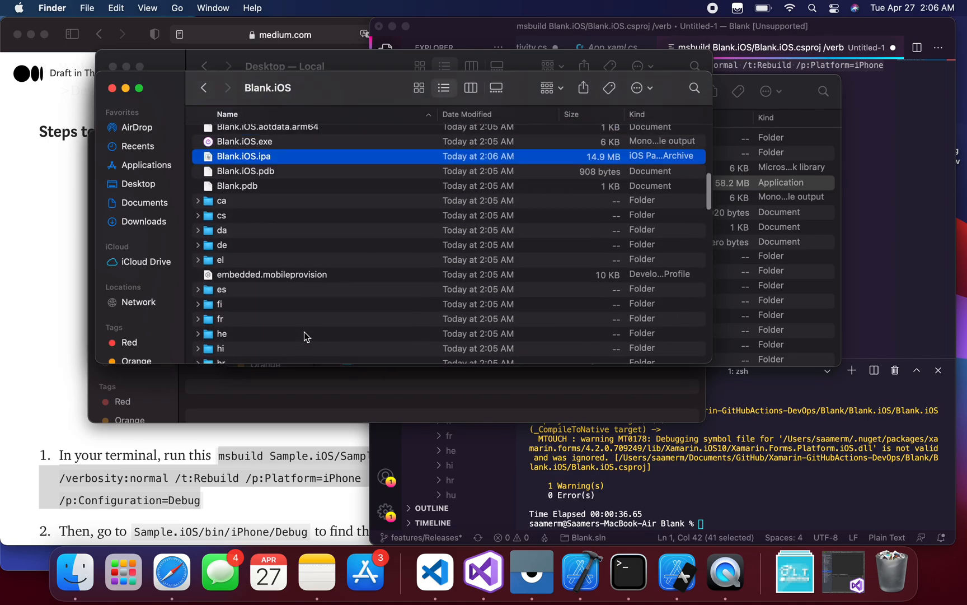
{"action": "double_click", "coordinate": [243, 157]}
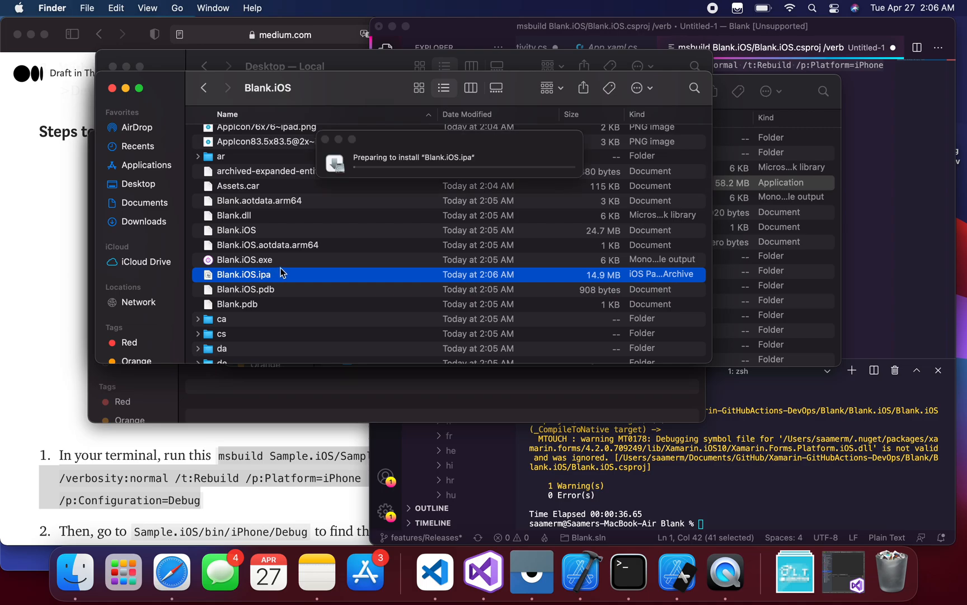
{"action": "left_click", "coordinate": [148, 144]}
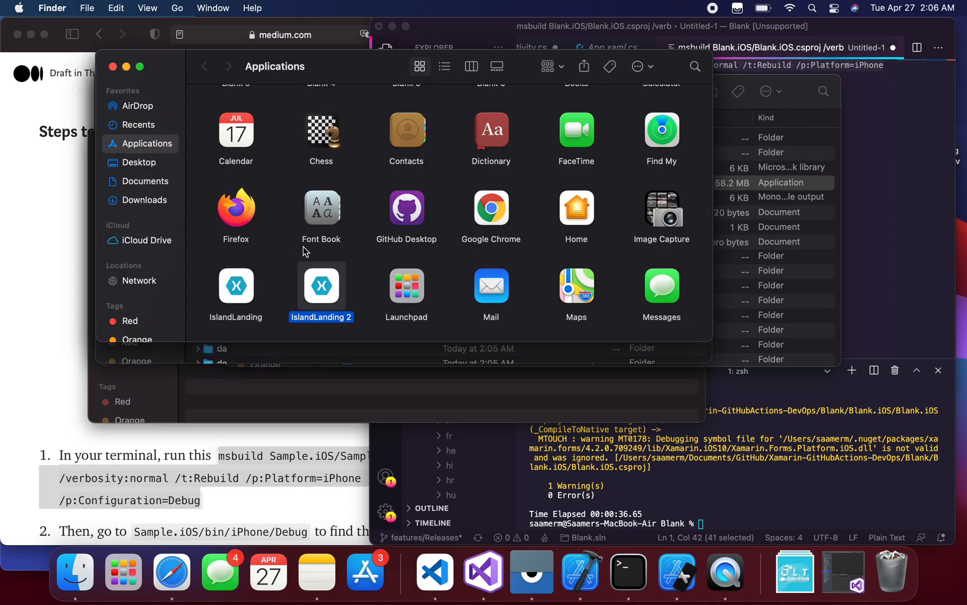